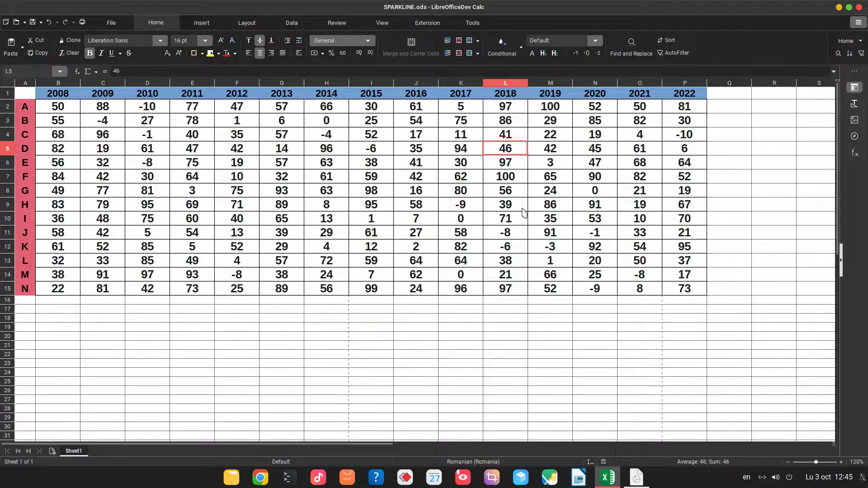
Select row A's 2008–2022 values B2:P2, after viewing the About LibreOfficeDev dialog
left_click(25, 106)
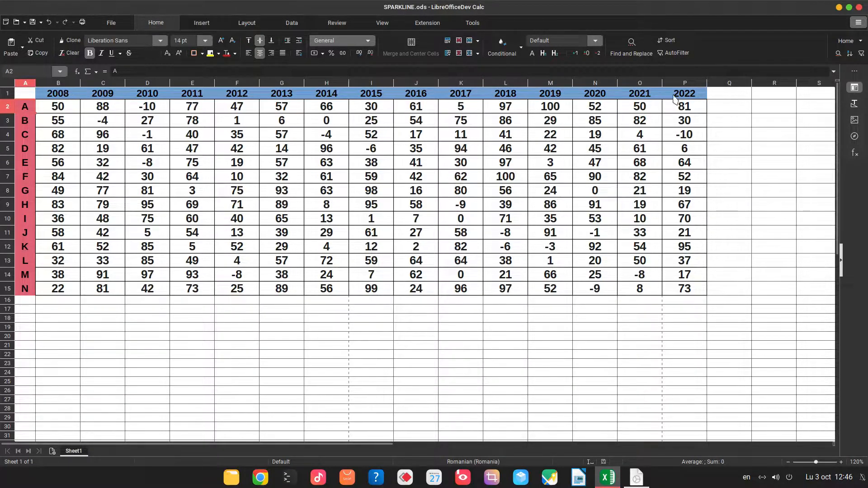
left_click(685, 106)
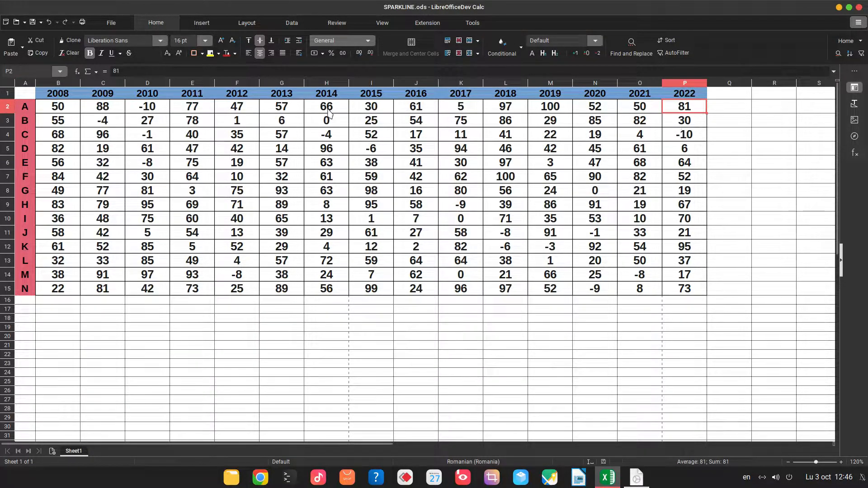
left_click(58, 107)
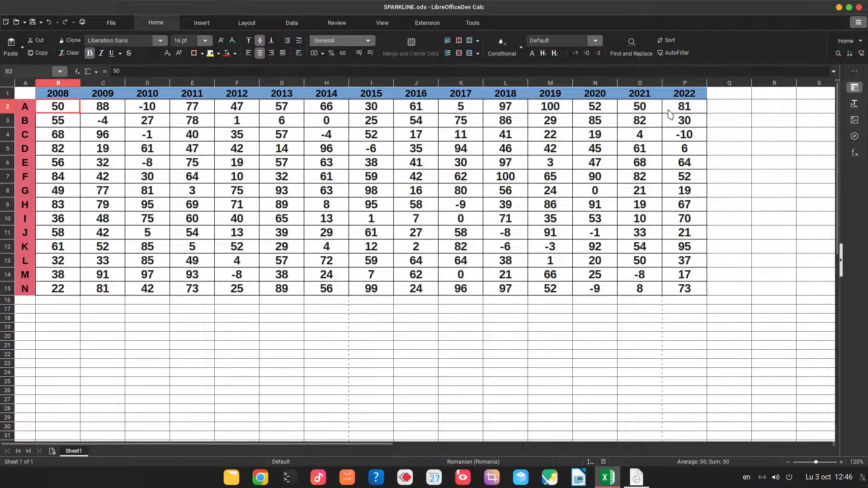
mouse_move(468, 31)
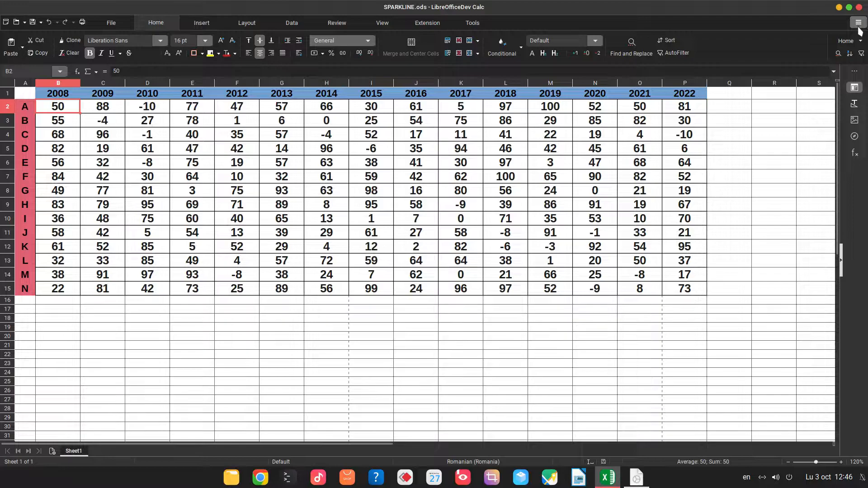
left_click(858, 22)
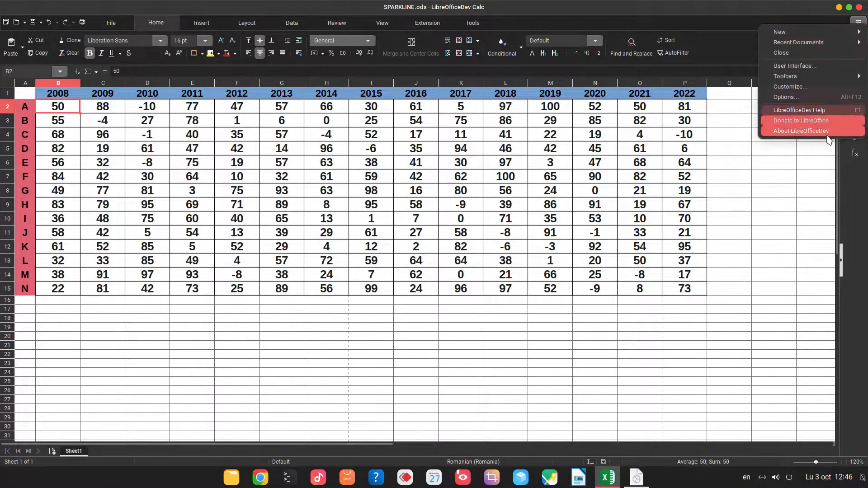
left_click(800, 130)
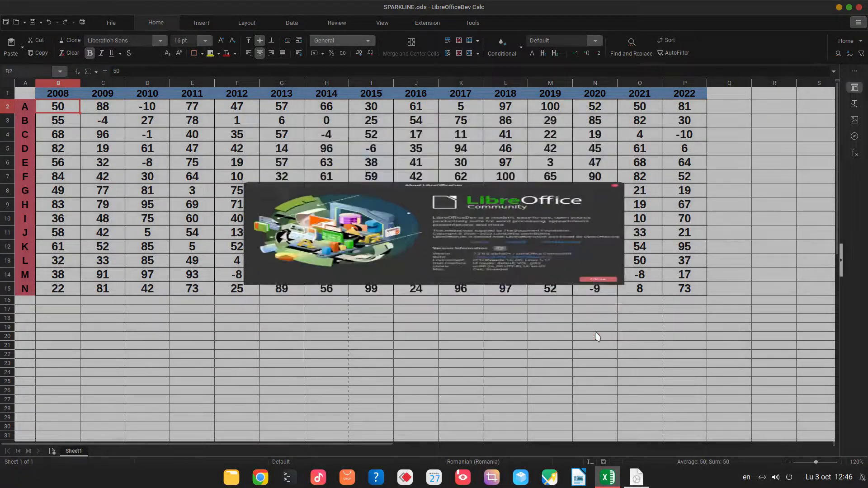
left_click(597, 279)
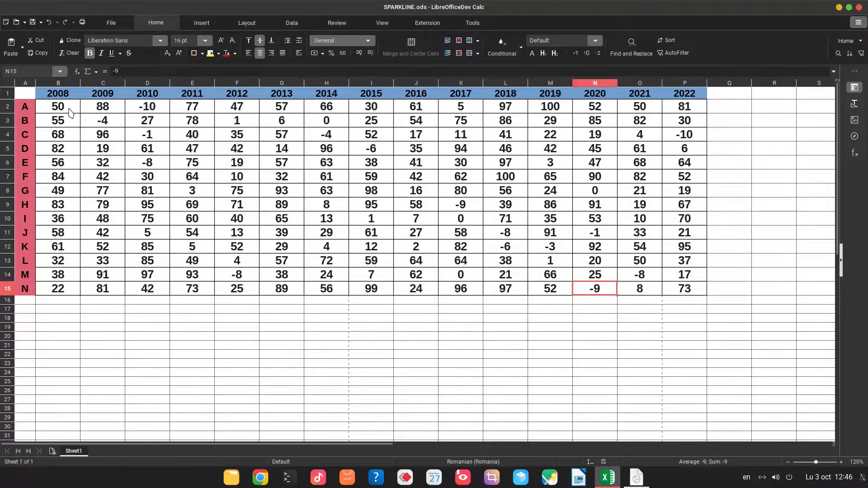
left_click(57, 106)
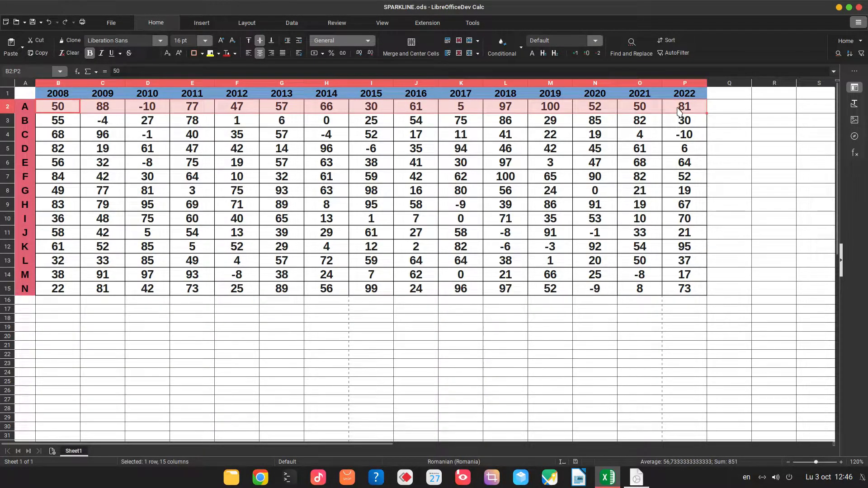
Create a Q2 sparkline with width 1.00, Dark Gray 2 series and green low points
right_click(684, 106)
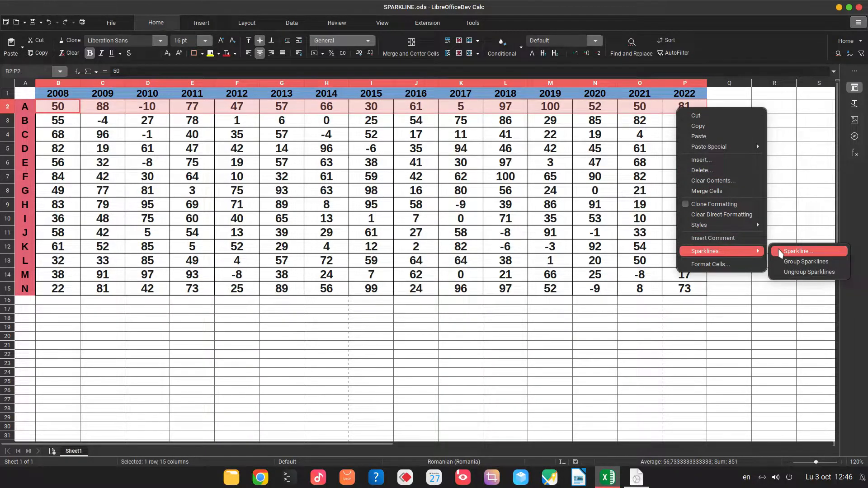
left_click(797, 251)
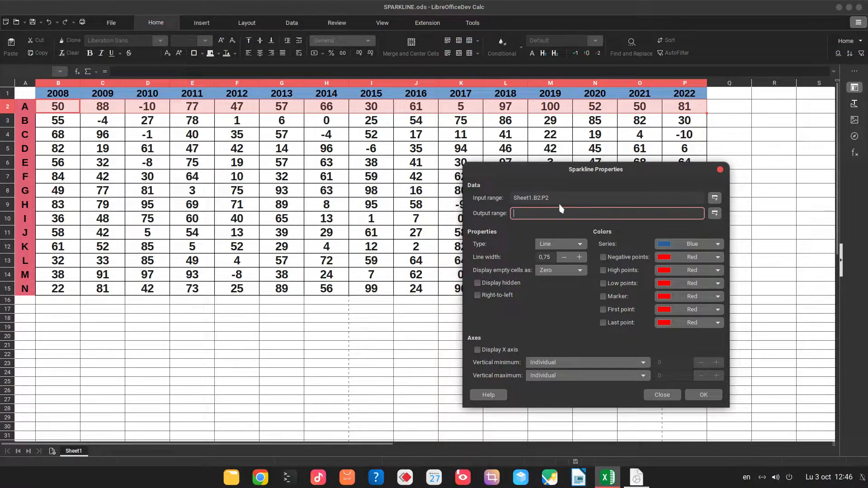
mouse_move(553, 193)
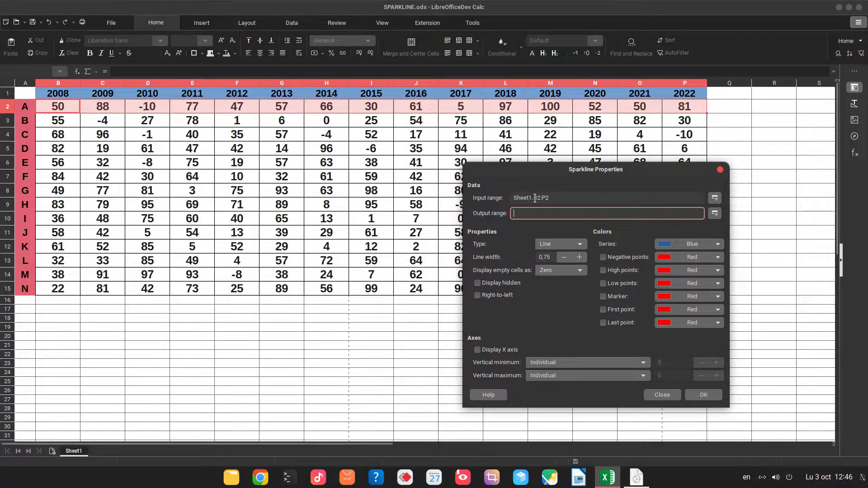
left_click(715, 213)
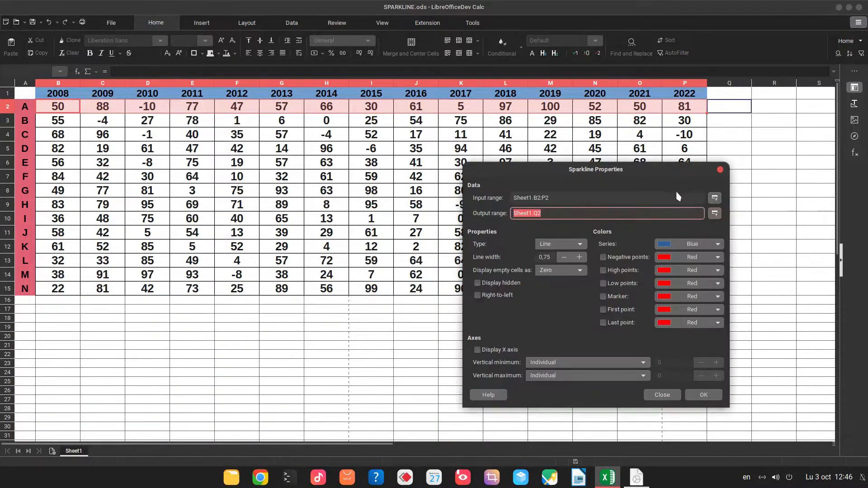
left_click(580, 257)
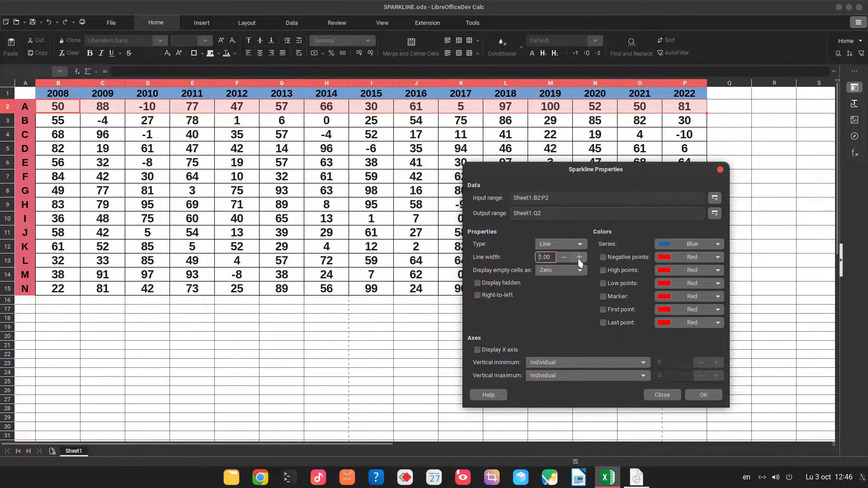
mouse_move(582, 270)
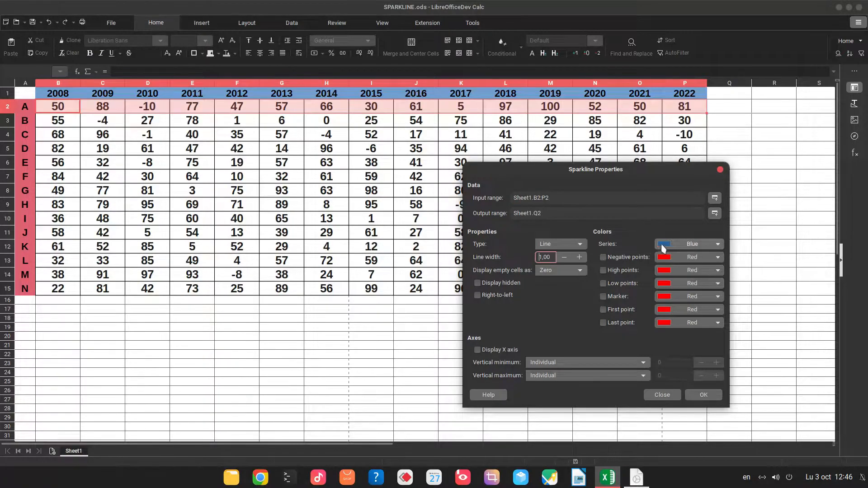
left_click(716, 244)
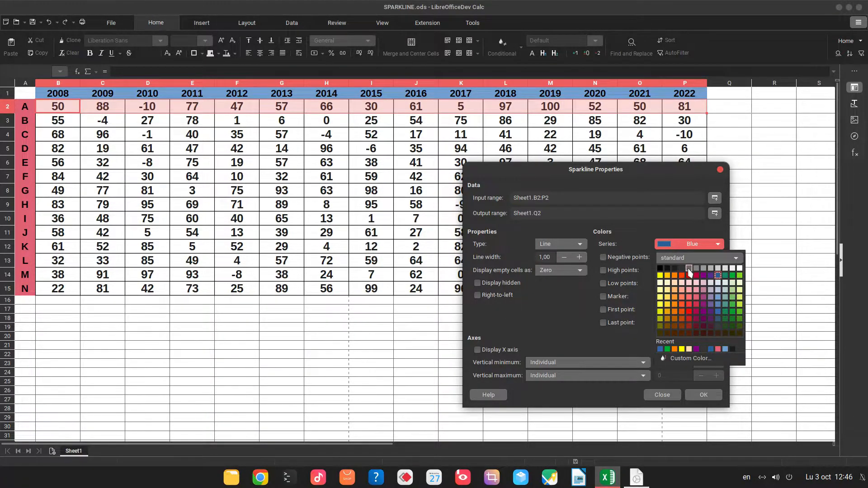
left_click(687, 281)
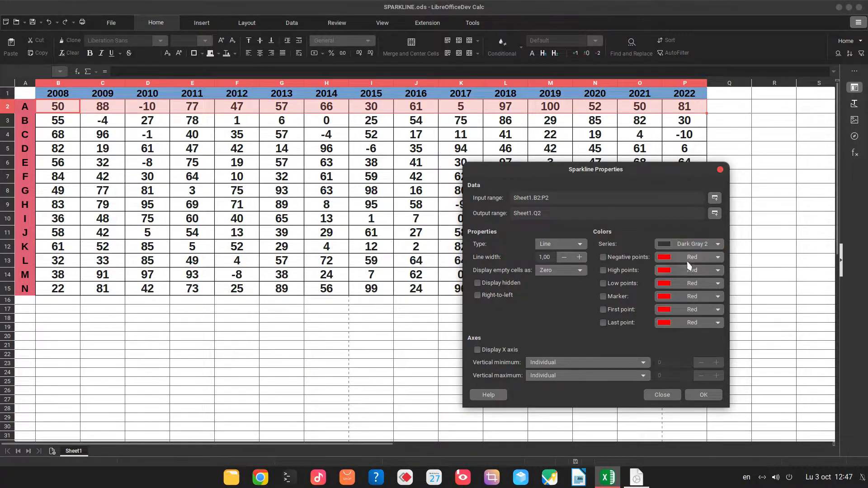
mouse_move(676, 277)
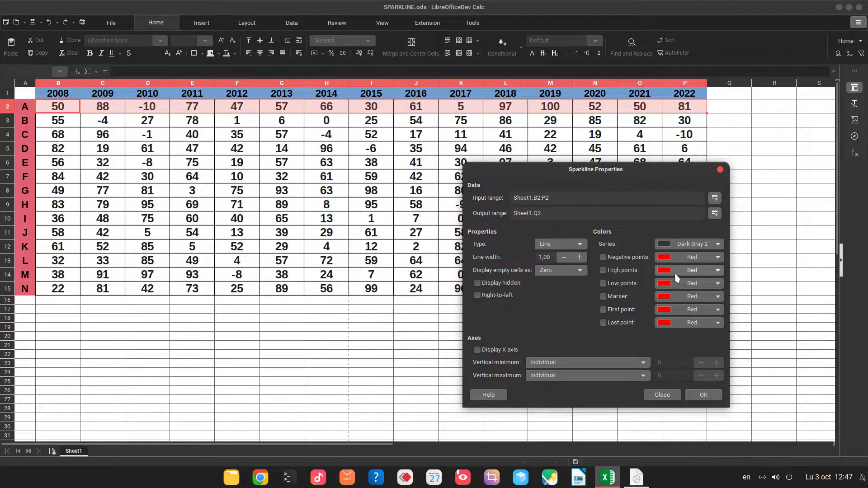
left_click(602, 283)
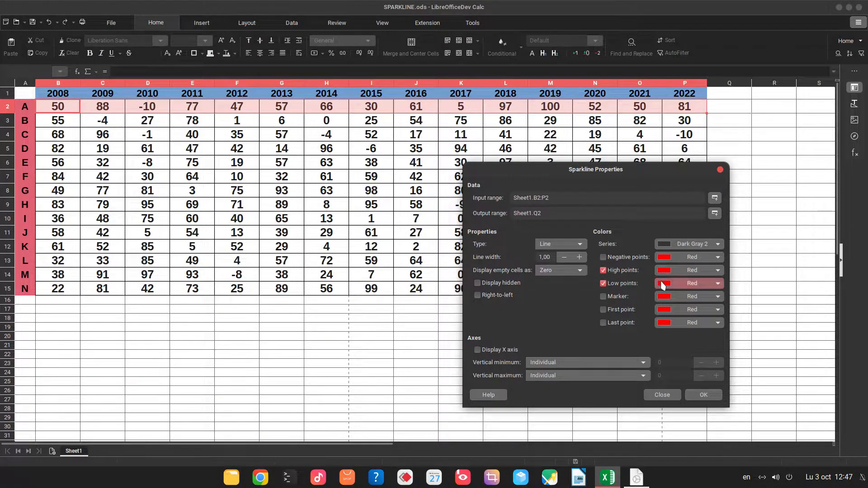
left_click(716, 283)
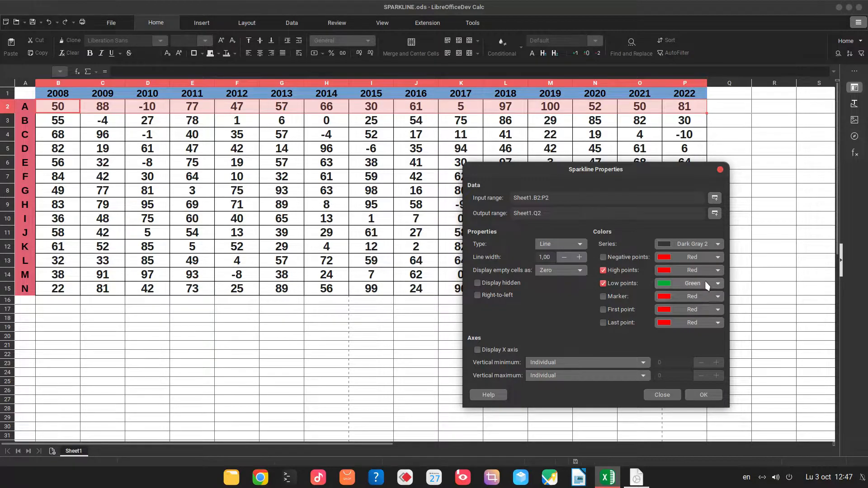
mouse_move(660, 271)
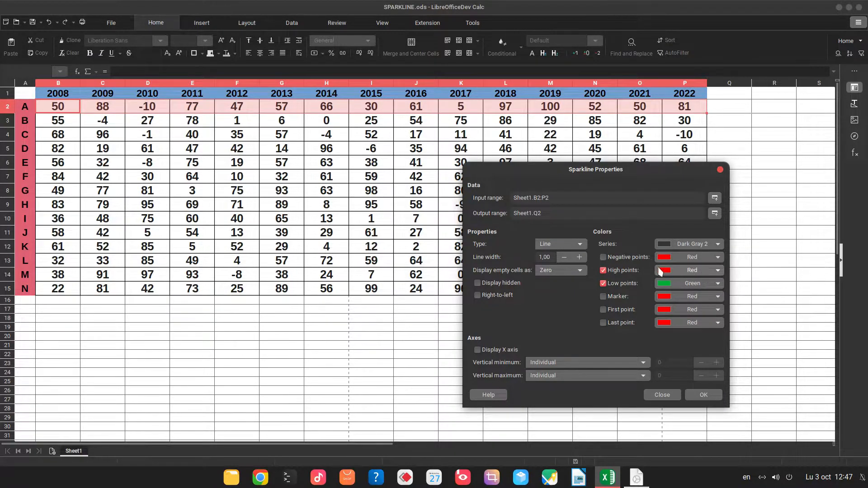
mouse_move(699, 398)
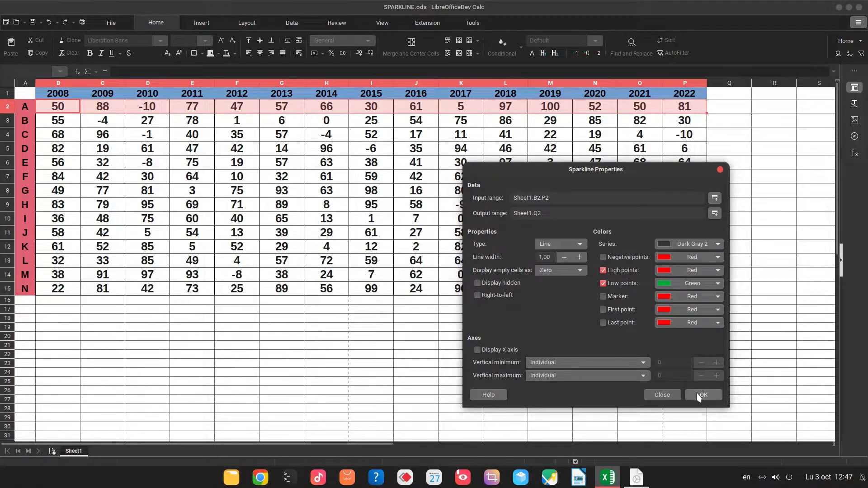
left_click(703, 394)
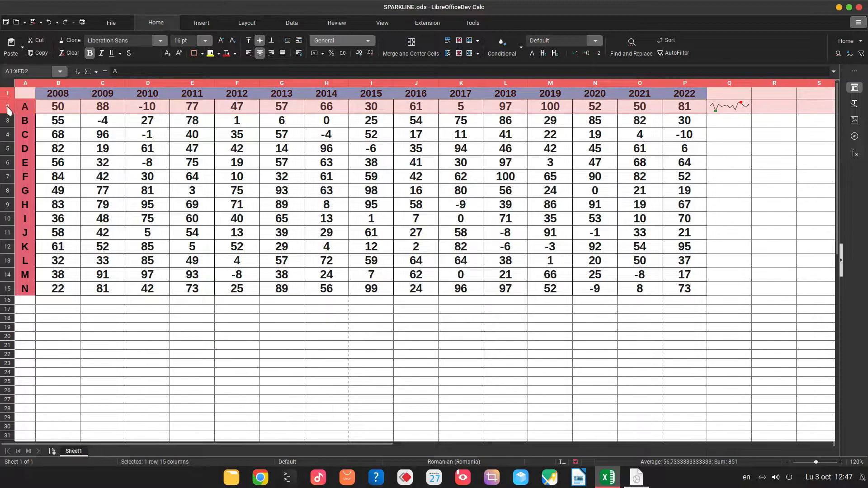
Make the data rows 2–15 taller
left_click(8, 106)
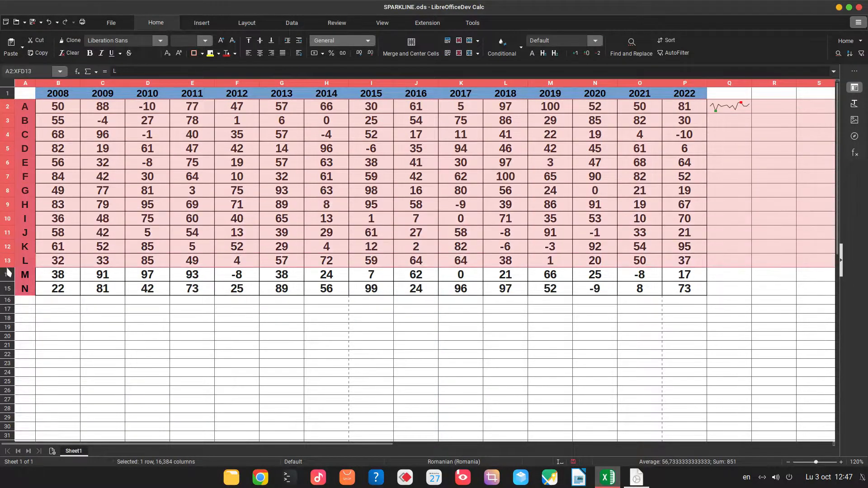
right_click(7, 274)
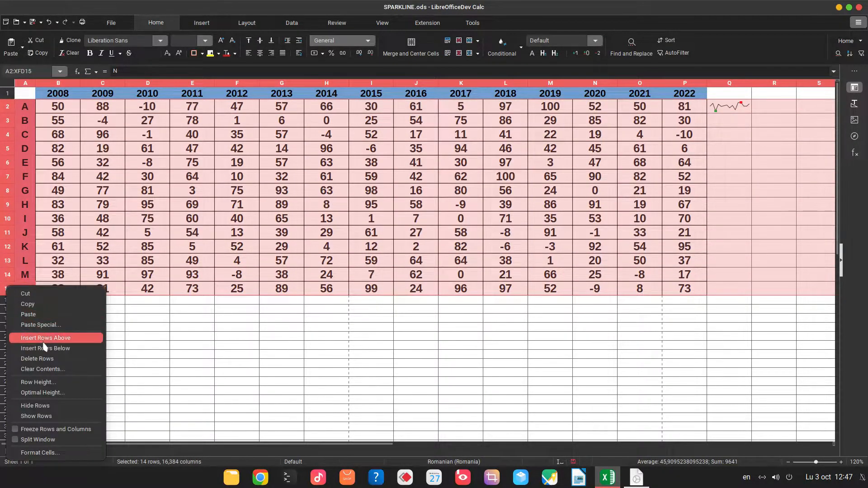
left_click(38, 382)
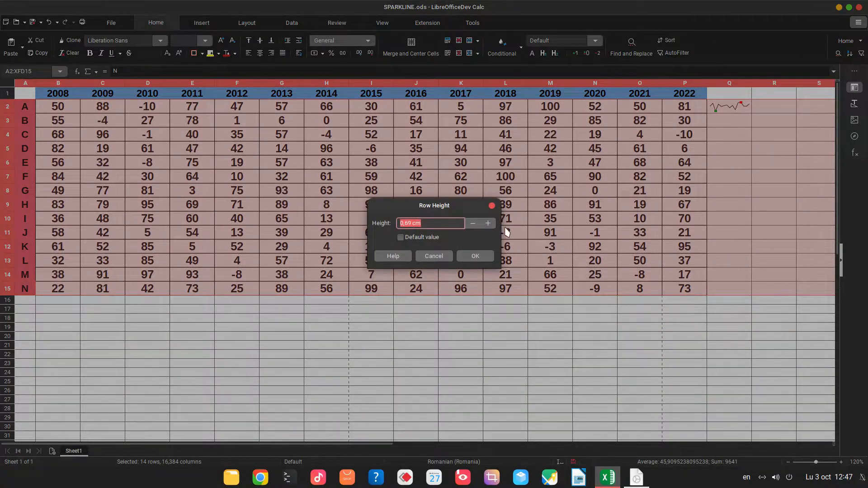
left_click(474, 256)
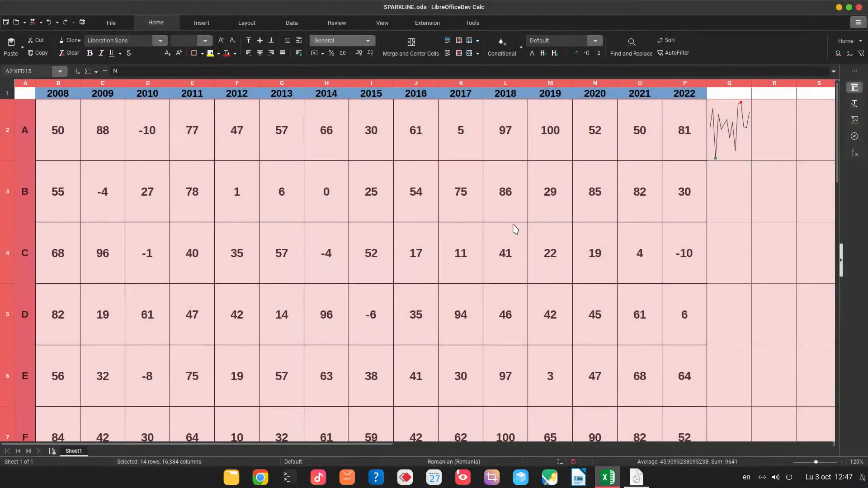
Set a larger column width for column Q
right_click(728, 83)
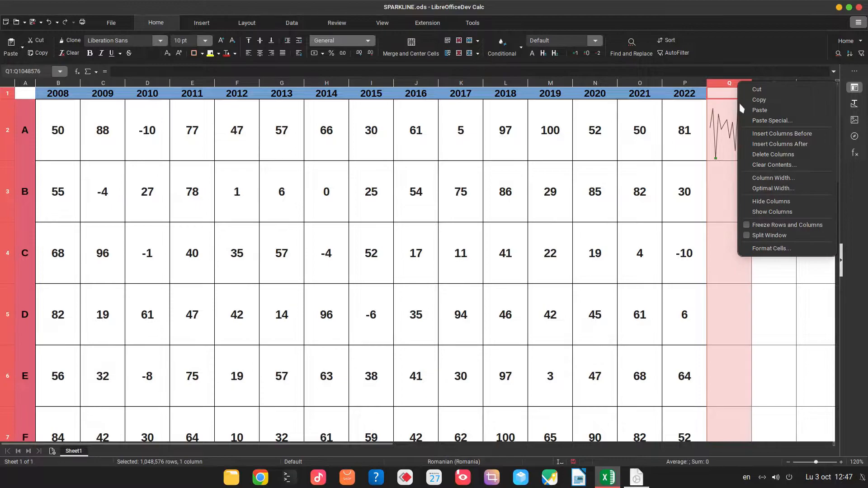
left_click(773, 178)
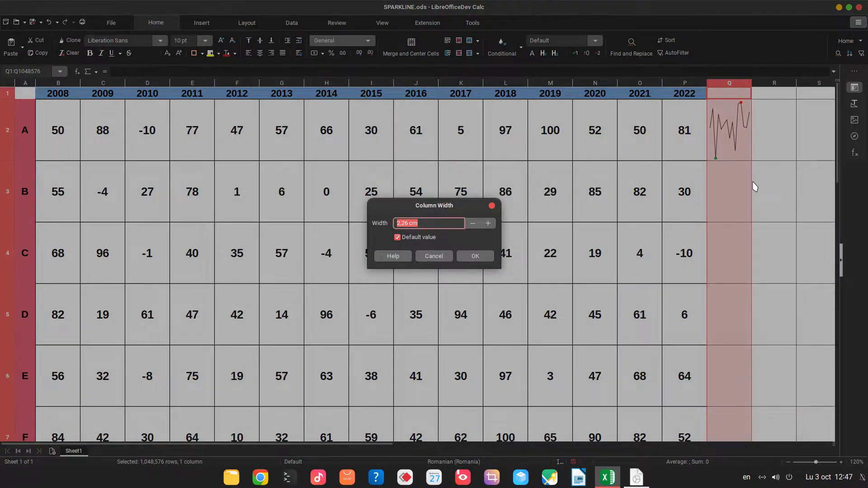
left_click(474, 256)
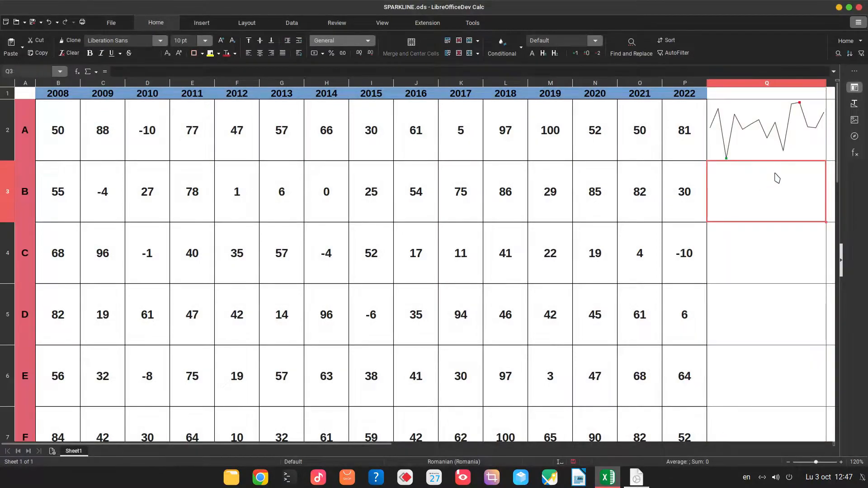
Fill the Q2 sparkline down column Q for every data row
left_click(767, 130)
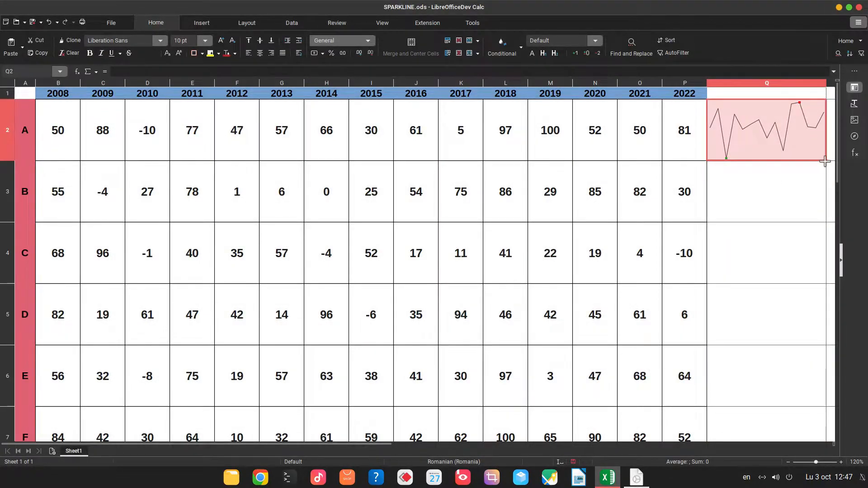
left_click(766, 190)
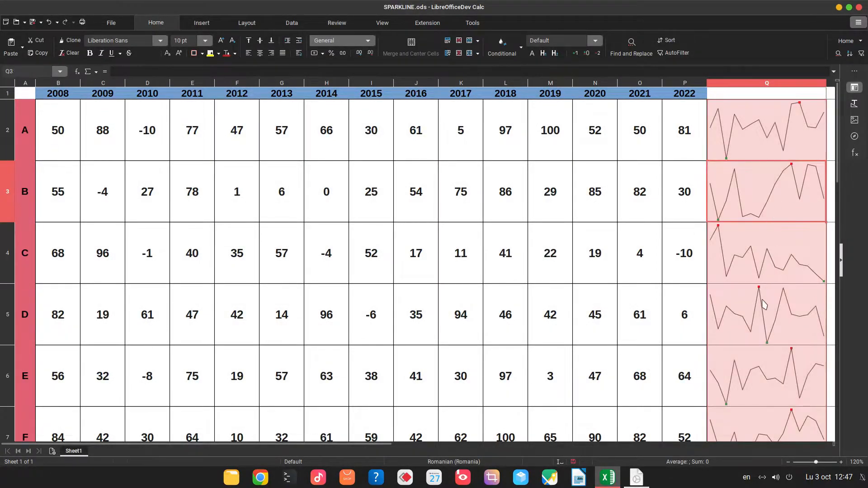
scroll("down", 3)
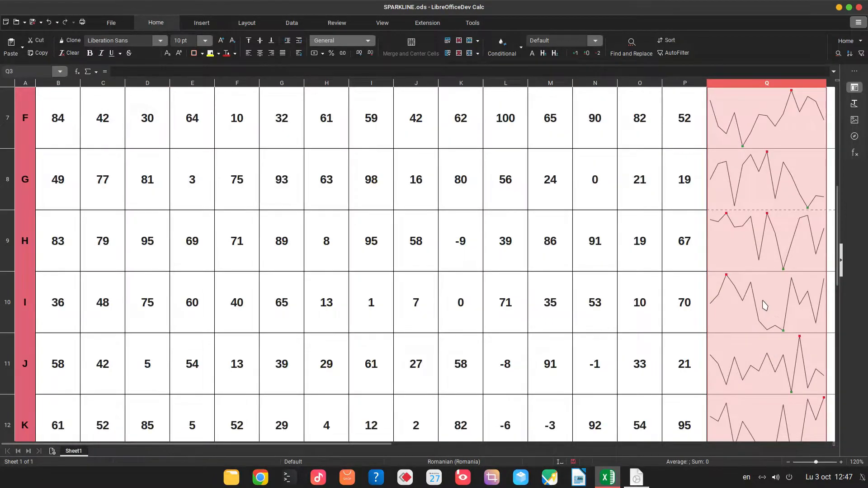
scroll("up", 3)
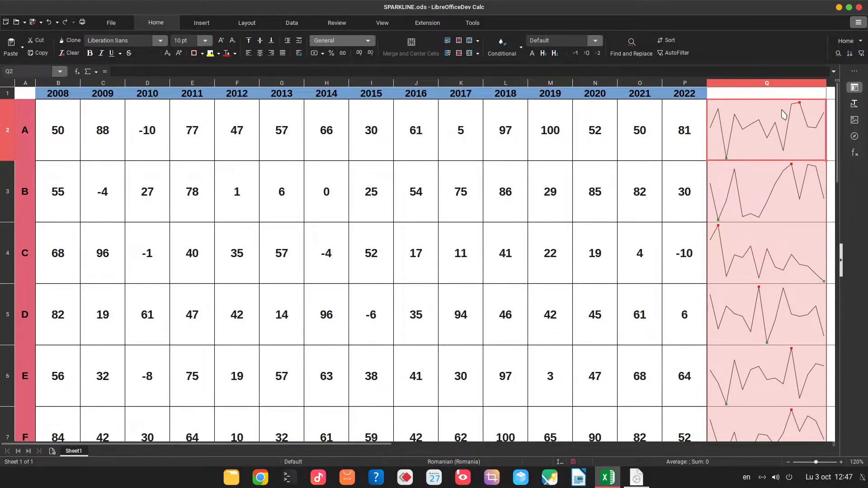
mouse_move(785, 148)
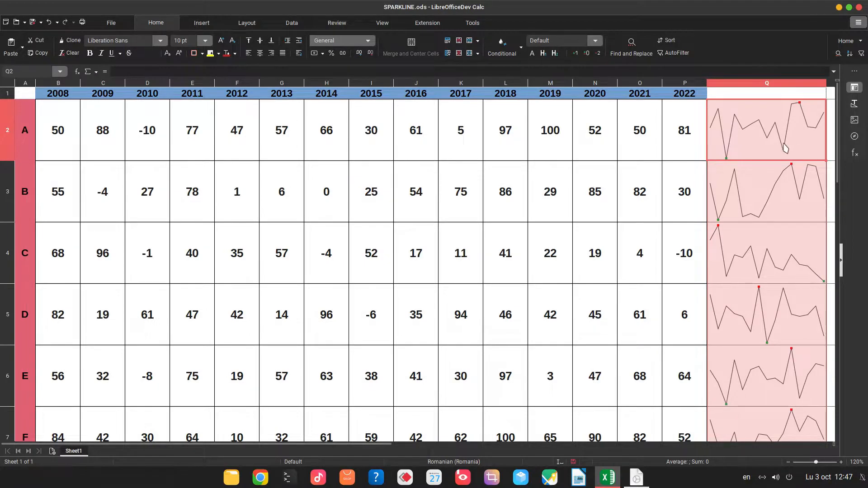
mouse_move(533, 144)
type("-8")
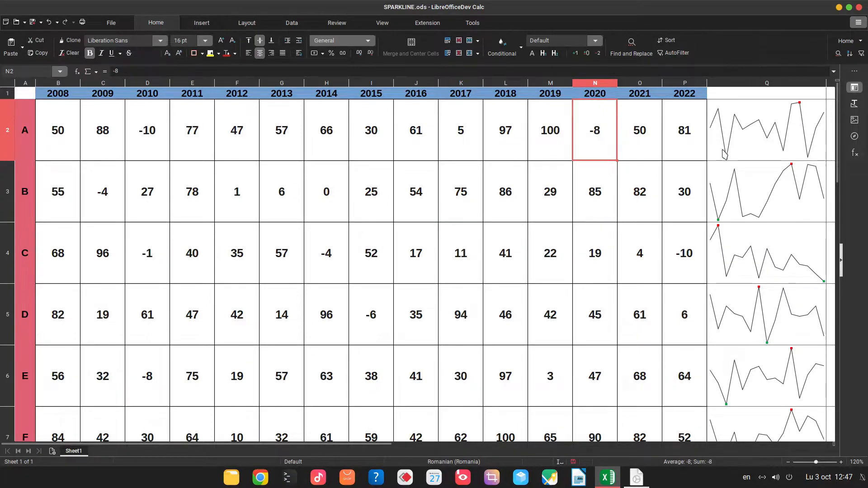
mouse_move(784, 138)
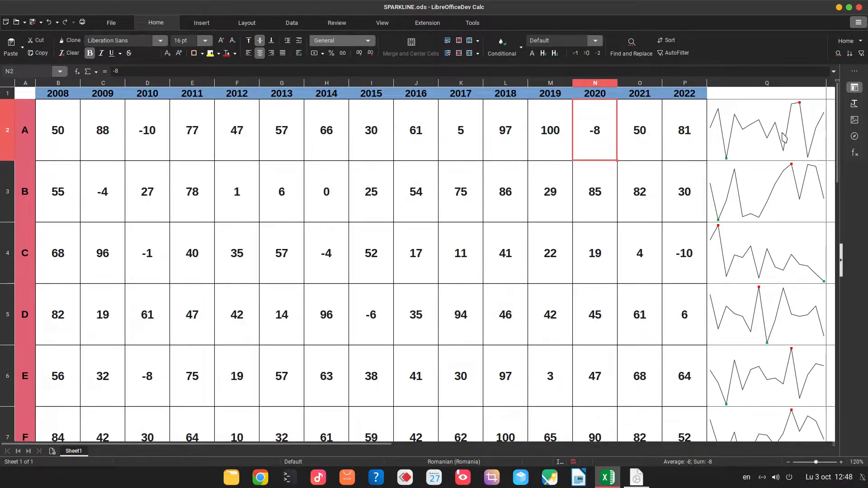
Enable Display X axis in the column Q sparkline group settings
right_click(767, 130)
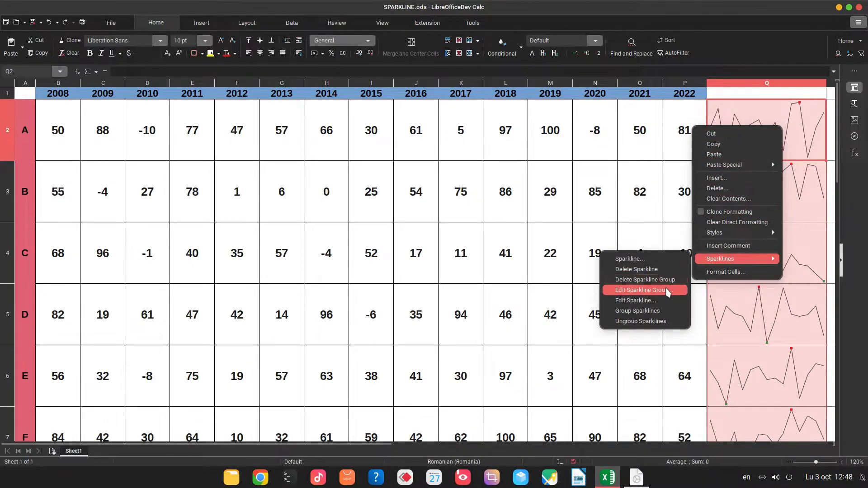
left_click(641, 289)
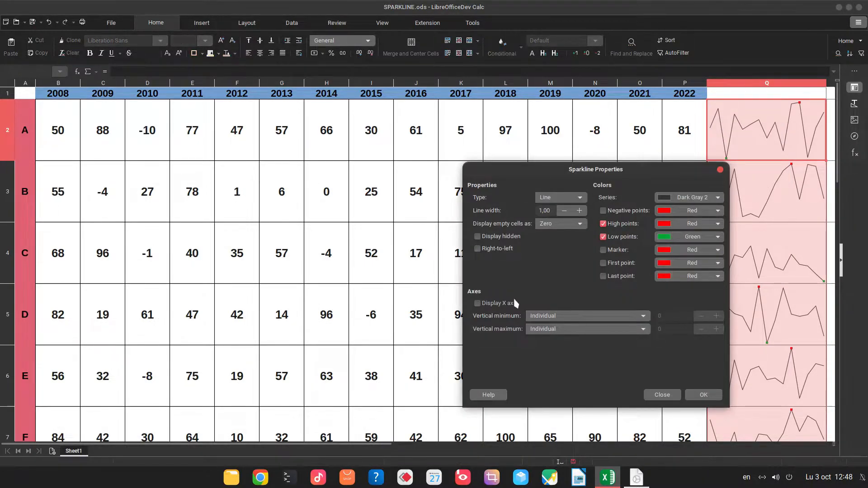
left_click(477, 303)
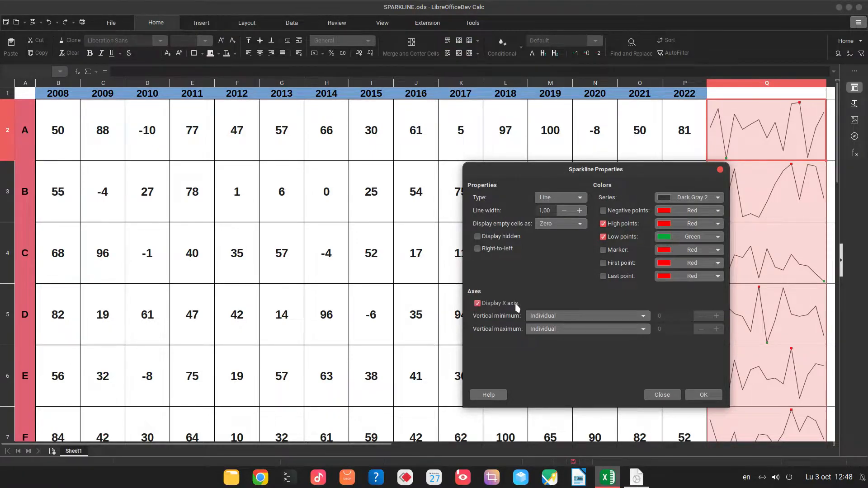
mouse_move(581, 316)
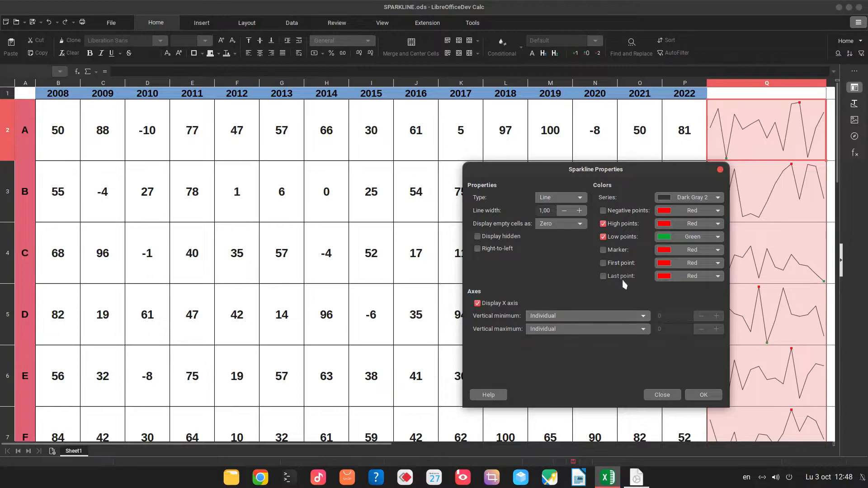
left_click(702, 395)
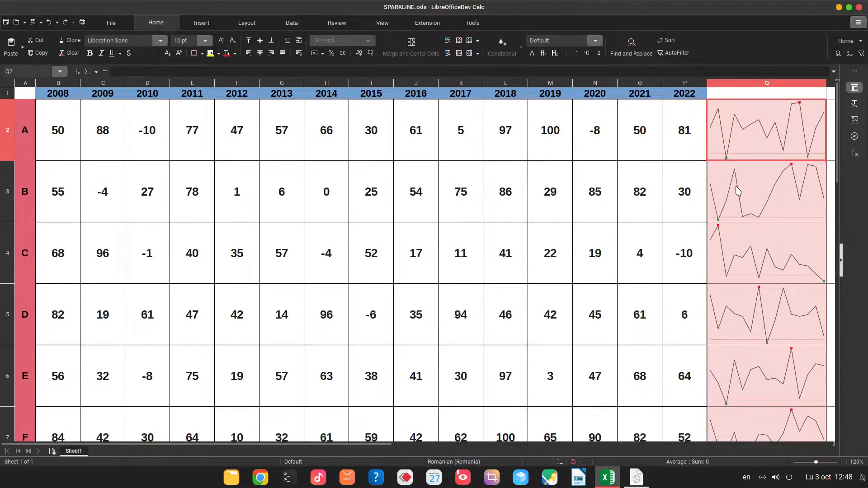
Overwrite row B values: 80 for 2010, 50 for 2015, 51 for 2019, 52 for 2022
left_click(325, 192)
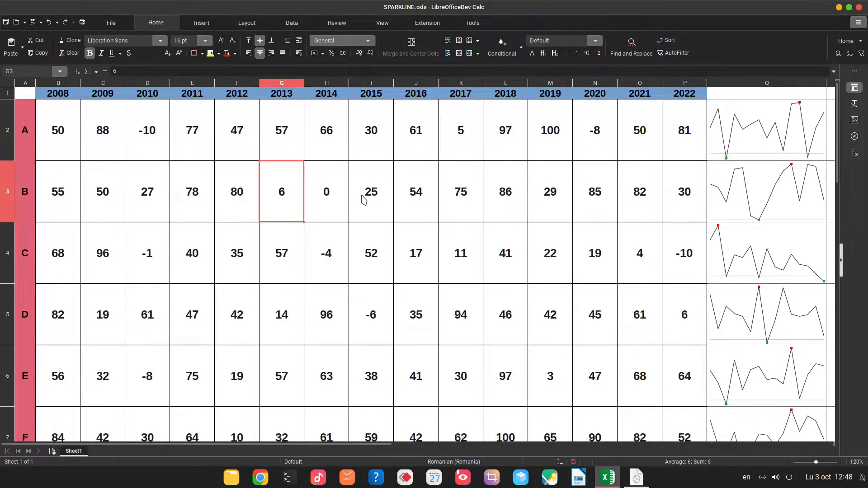
left_click(370, 192)
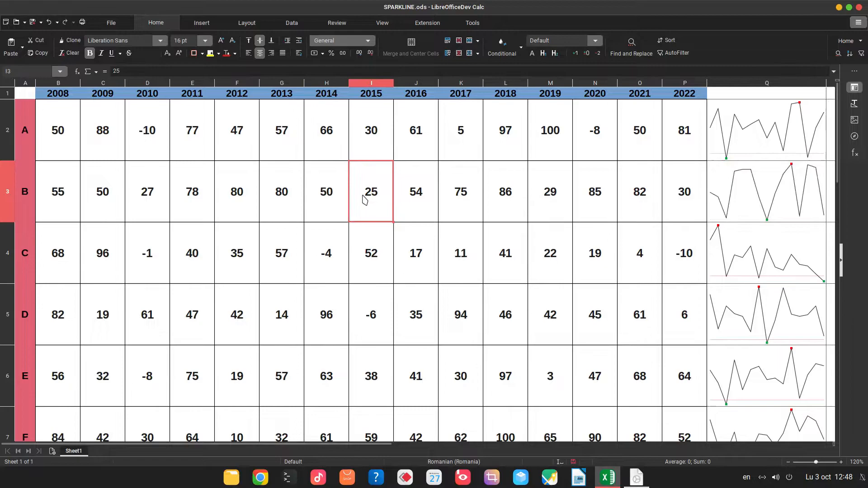
mouse_move(769, 223)
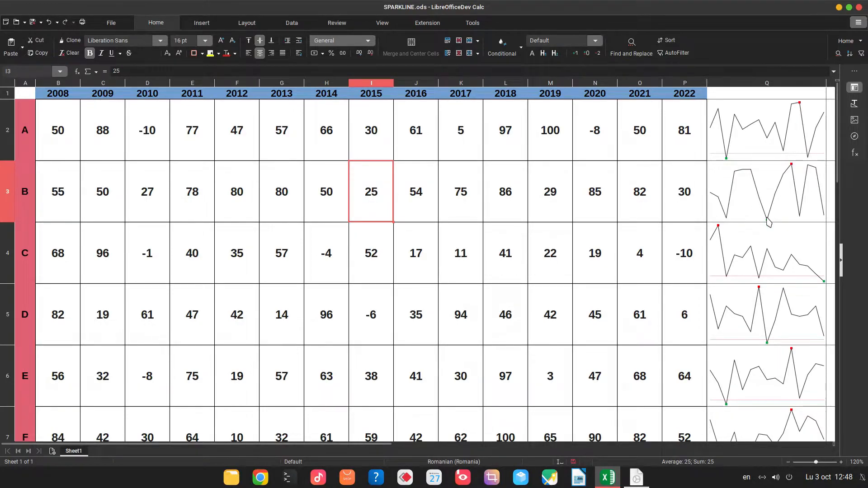
mouse_move(354, 215)
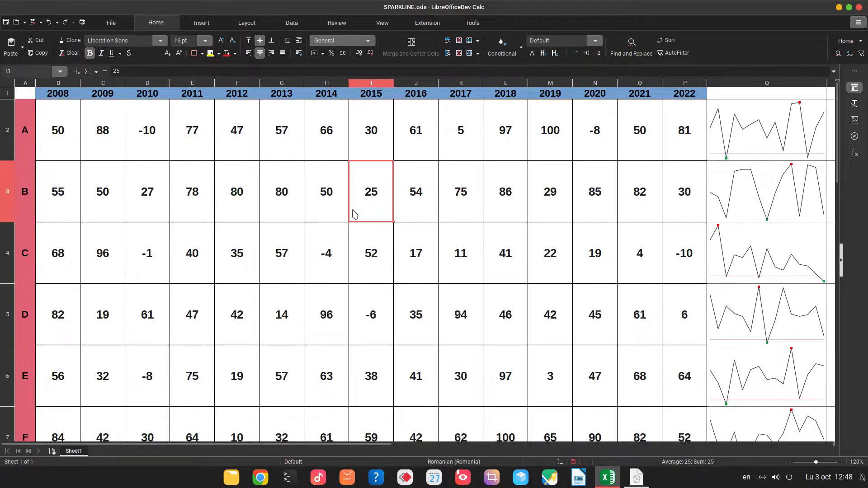
left_click(25, 192)
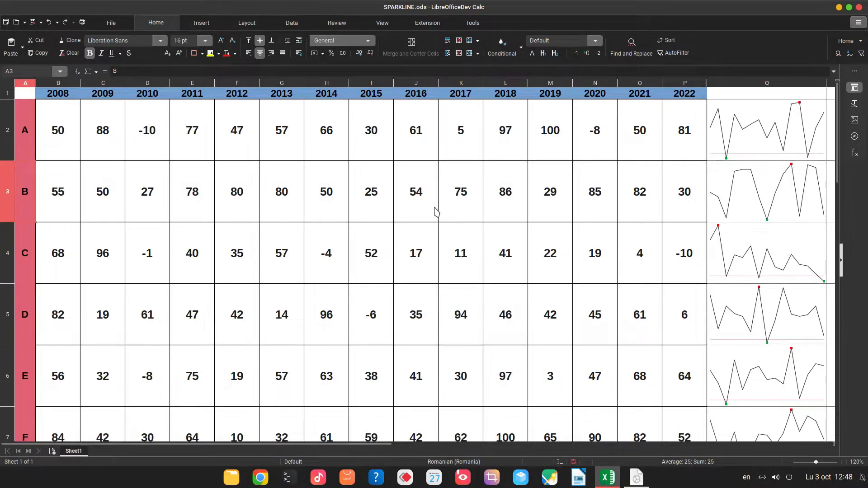
left_click(550, 192)
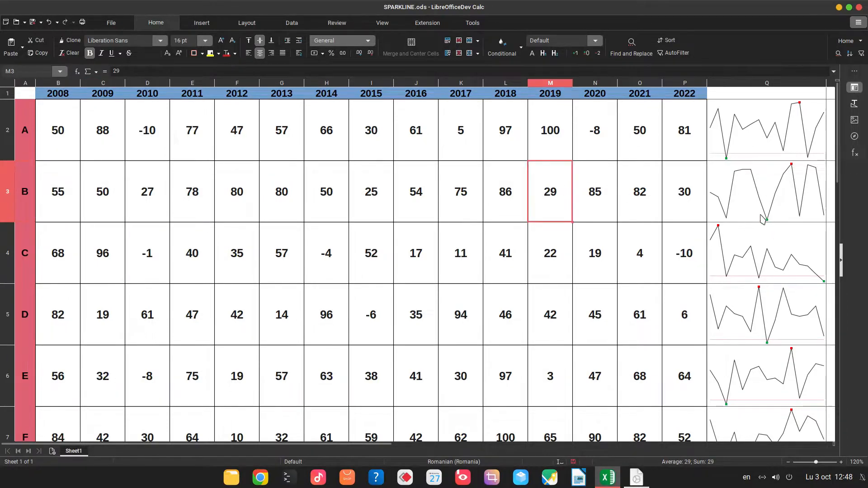
left_click(371, 192)
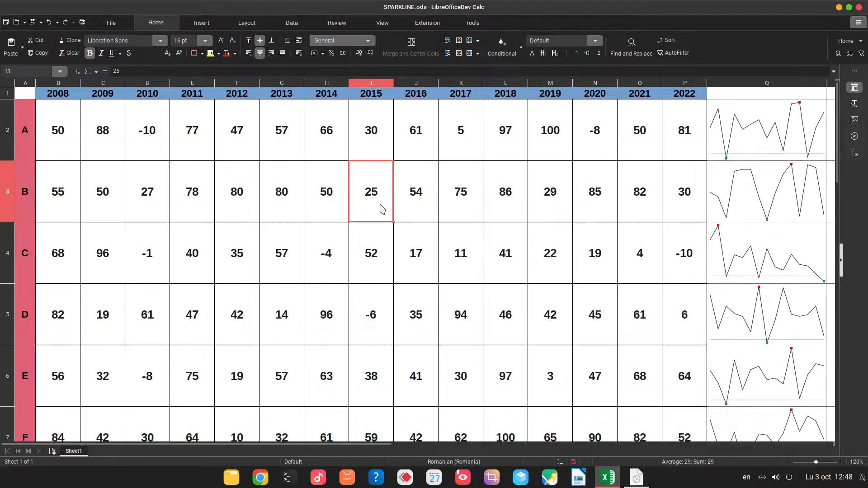
type("50")
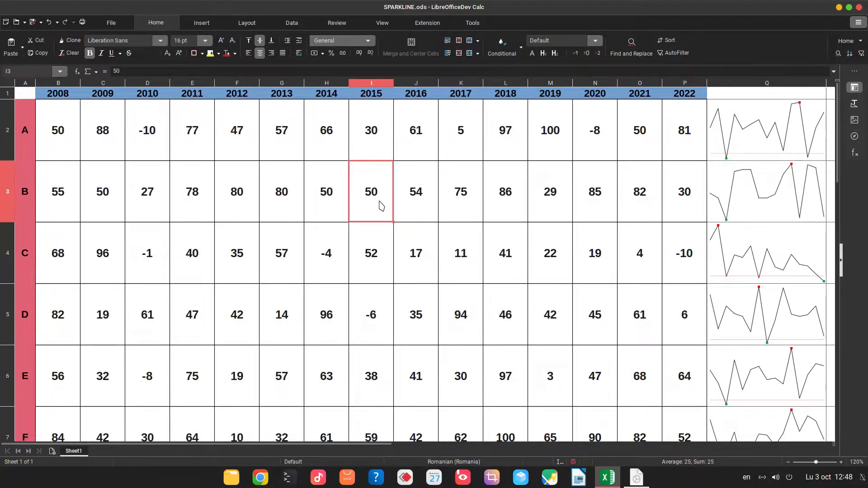
left_click(147, 191)
type("80")
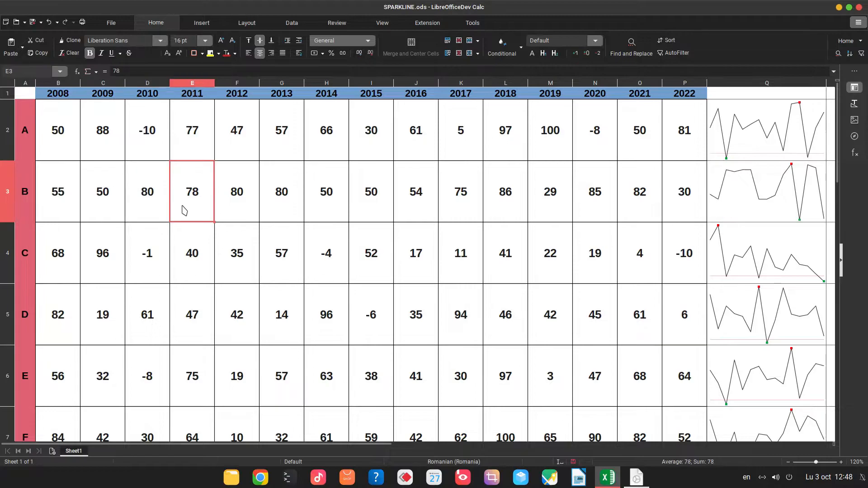
left_click(549, 191)
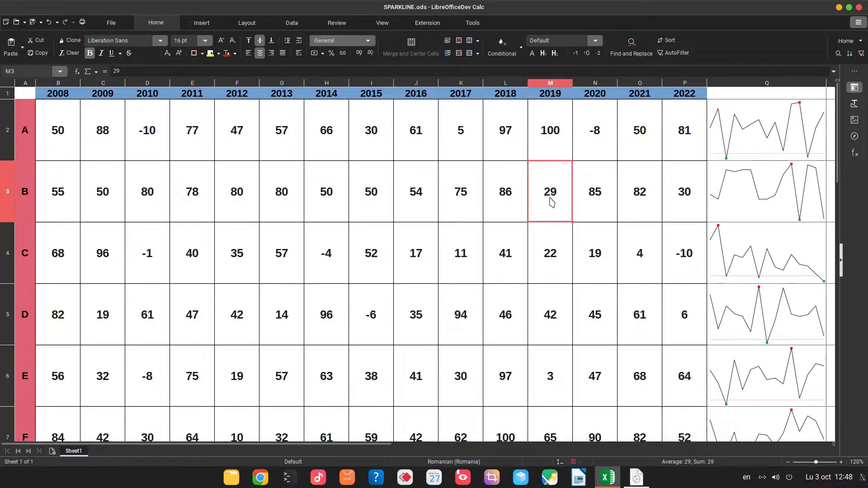
left_click(684, 192)
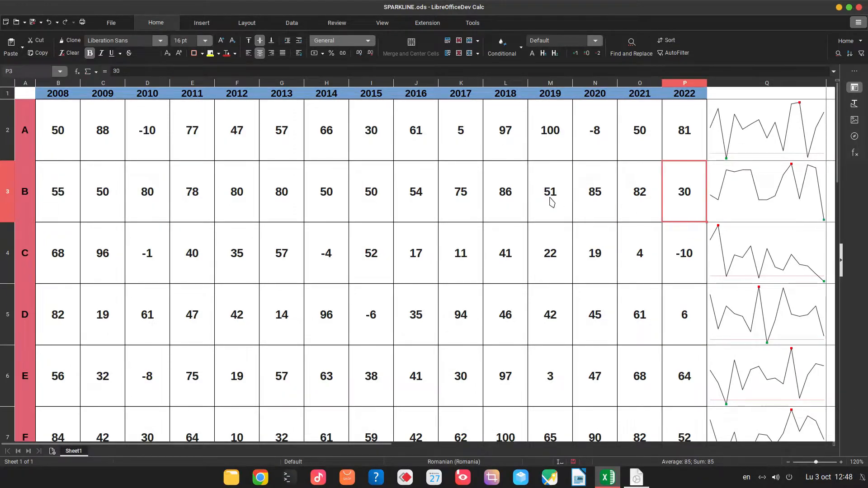
type("52")
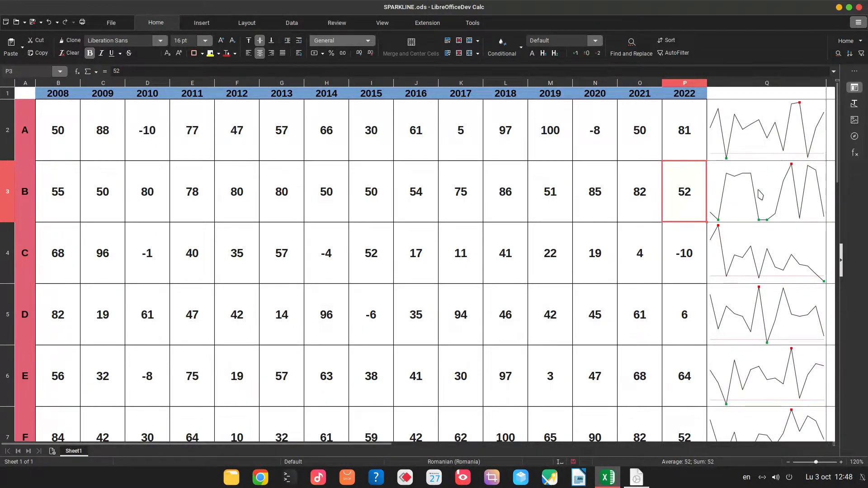
Set the sparkline group's vertical minimum and maximum to Group
right_click(767, 192)
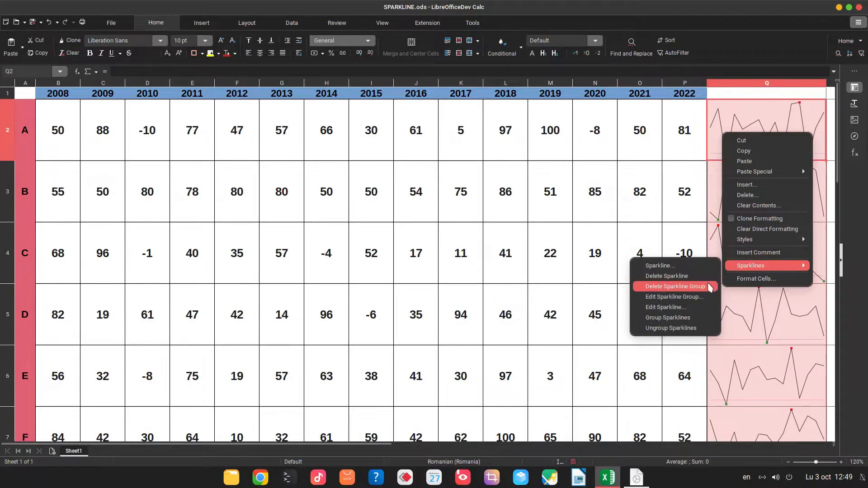
left_click(675, 297)
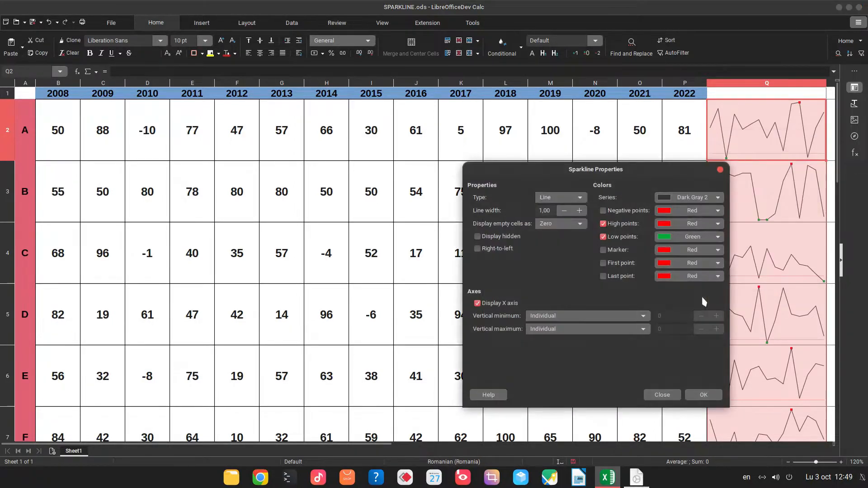
left_click(587, 315)
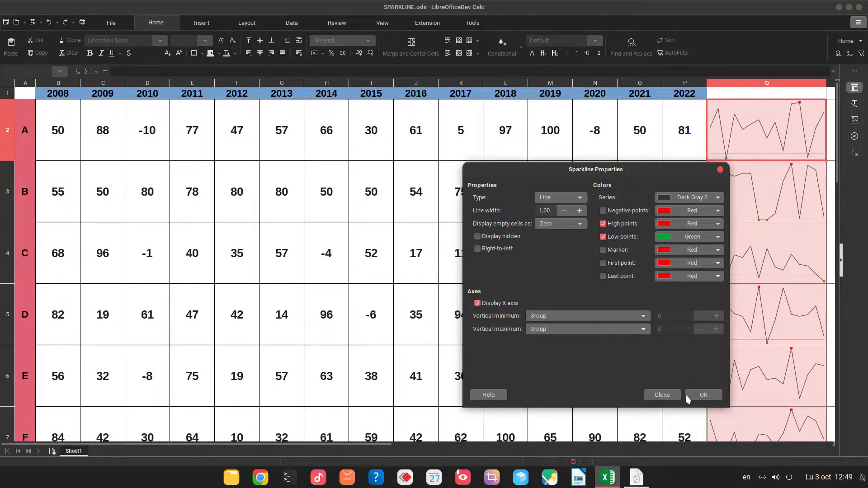
left_click(702, 394)
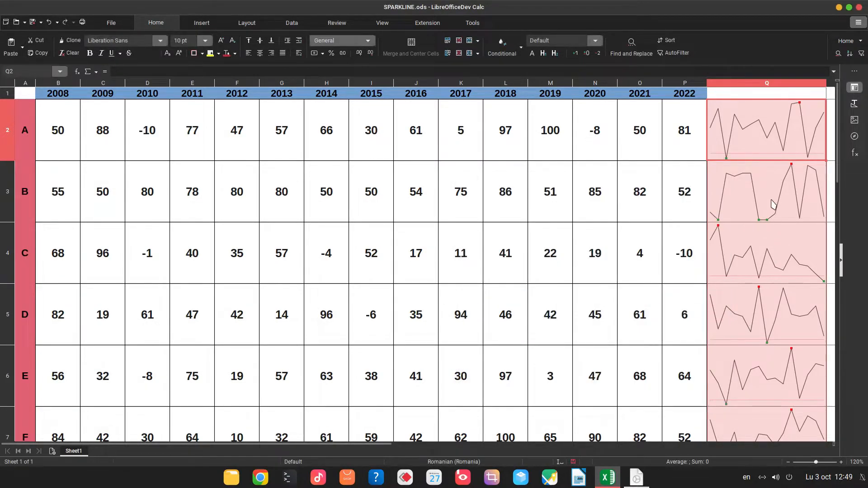
Set custom vertical axis bounds for the sparkline group, minimum -20 and maximum 110
right_click(767, 191)
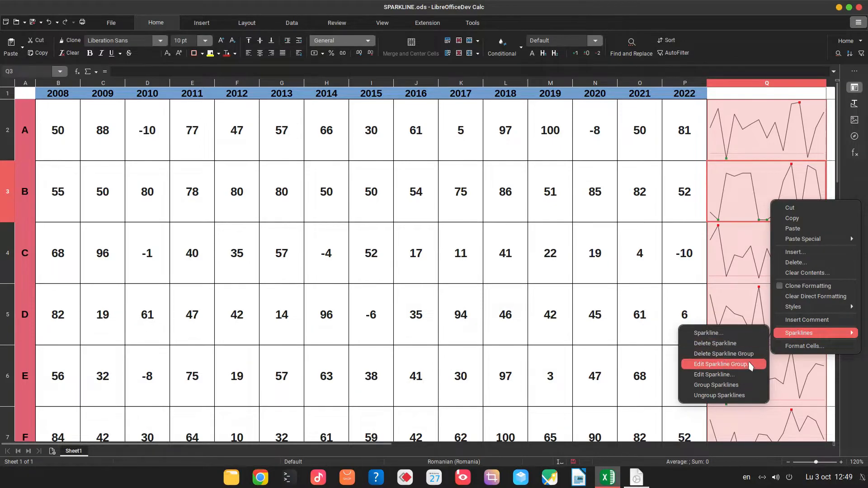
left_click(720, 363)
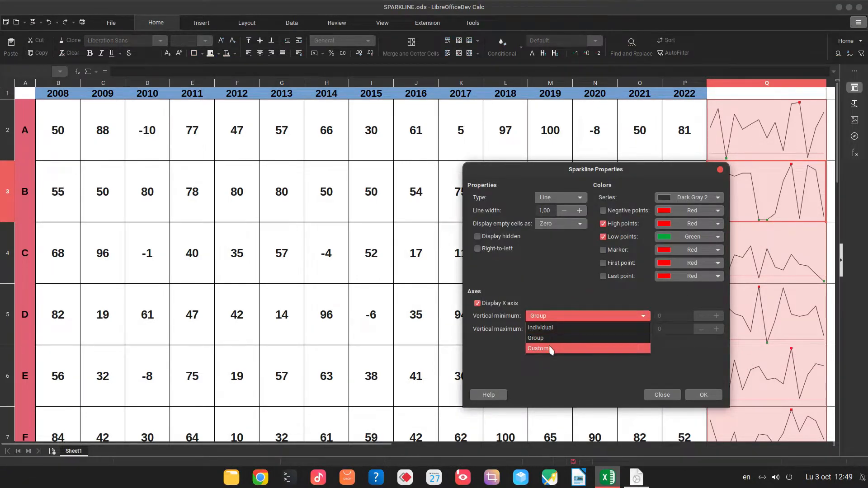
left_click(537, 348)
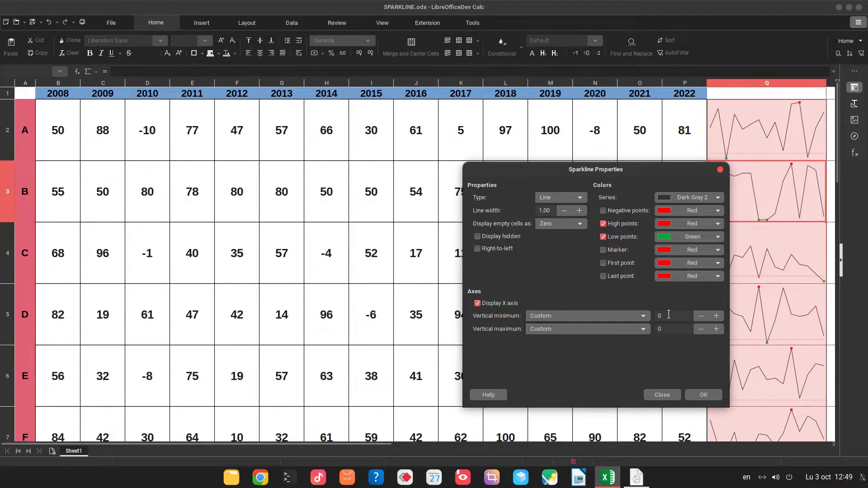
left_click(673, 316)
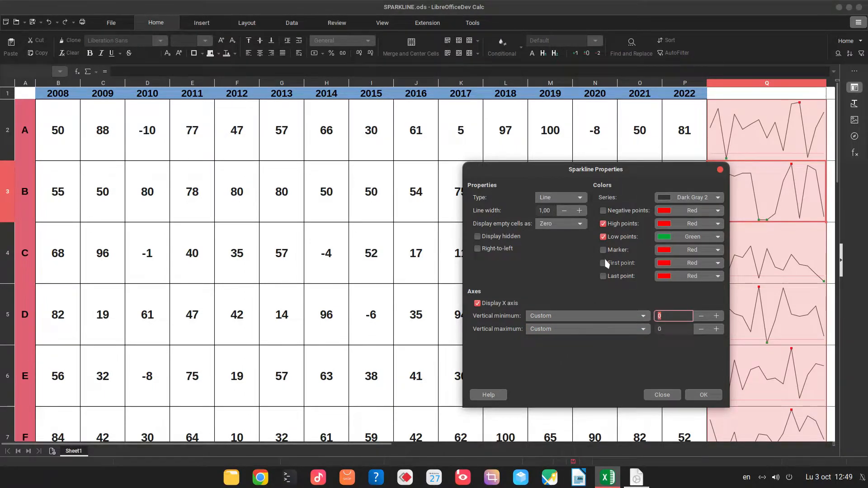
type("-10")
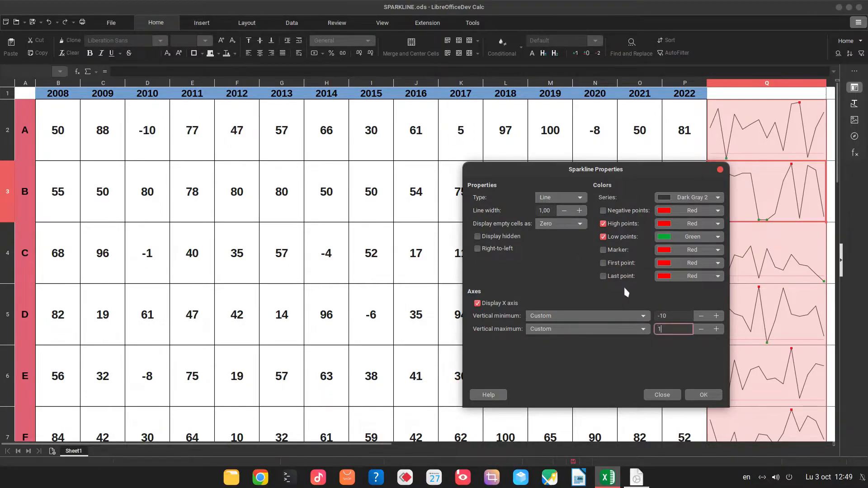
type("10")
left_click(673, 316)
type("-20")
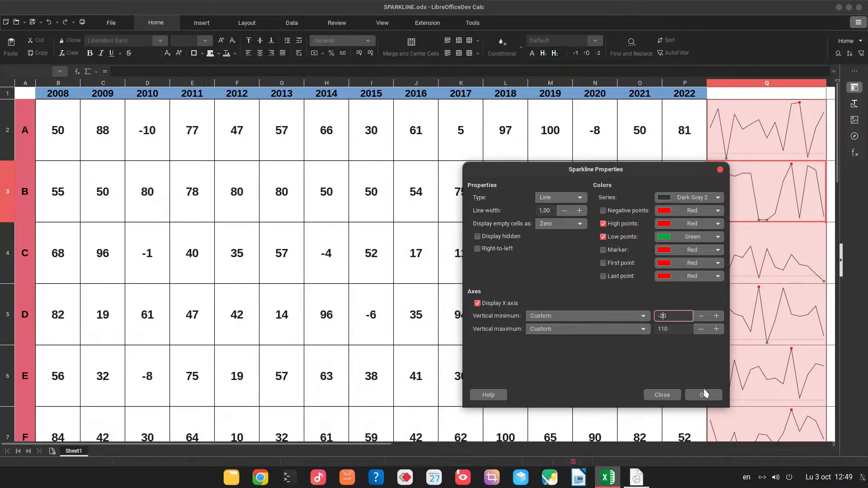
left_click(703, 394)
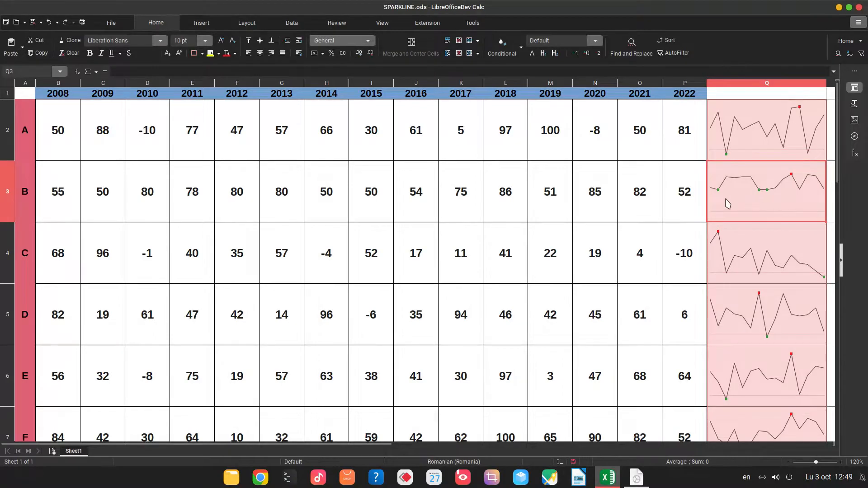
mouse_move(726, 151)
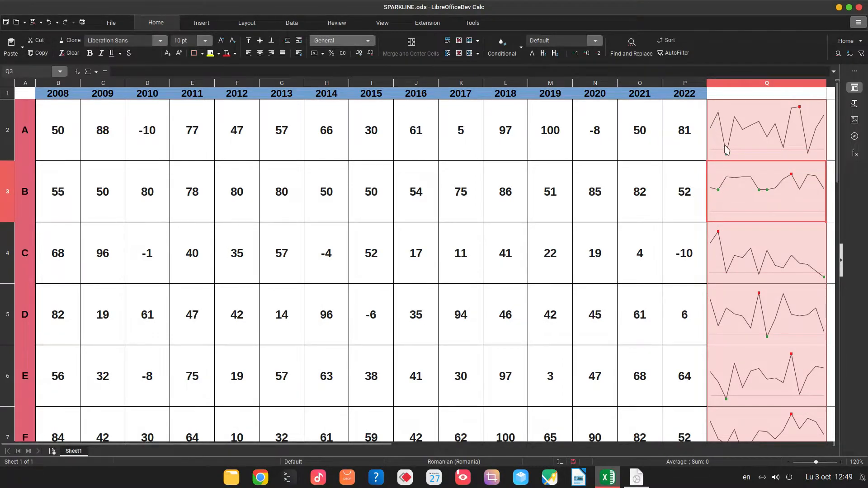
mouse_move(716, 220)
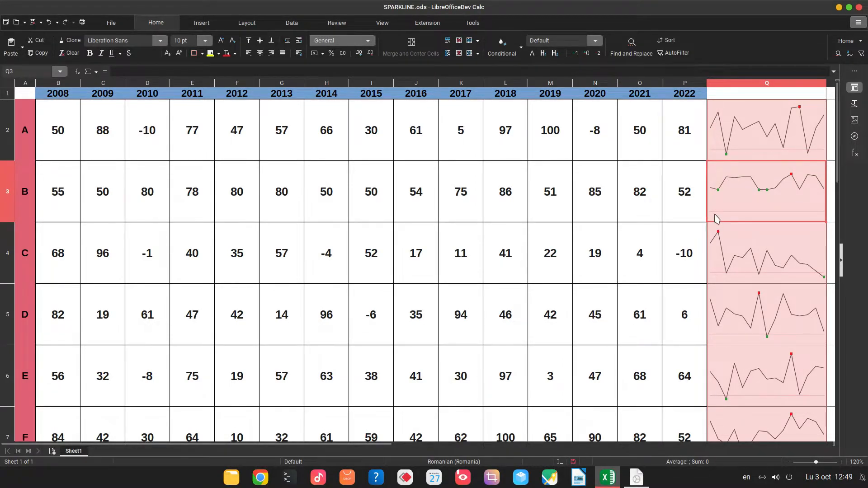
mouse_move(759, 193)
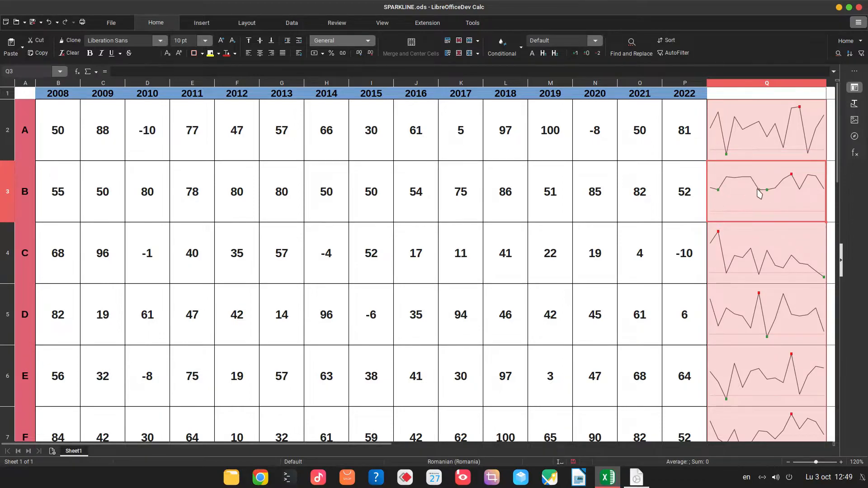
mouse_move(759, 153)
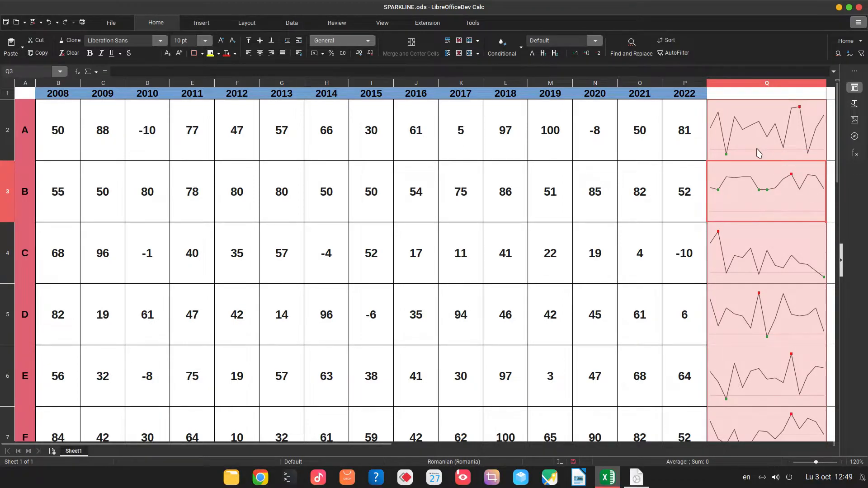
mouse_move(734, 191)
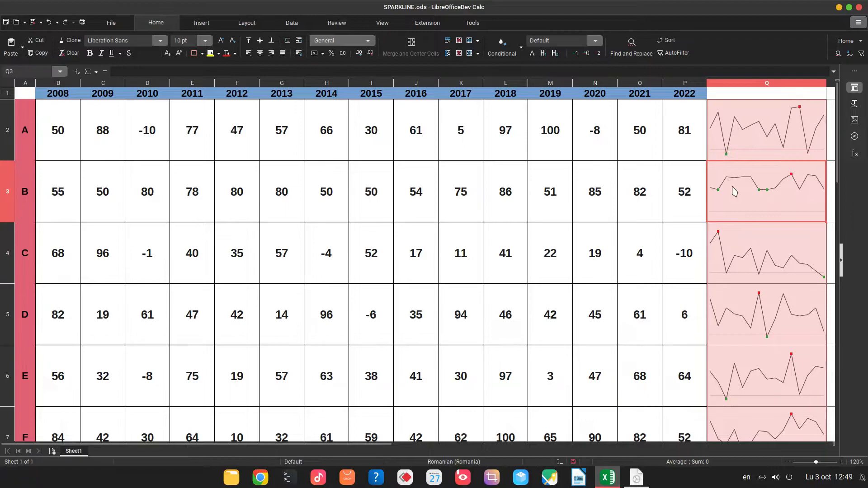
scroll("down", 3)
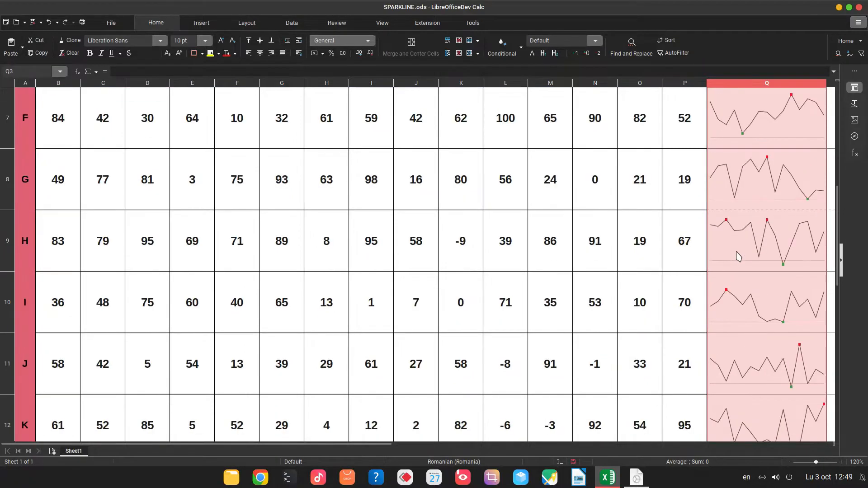
scroll("down", 3)
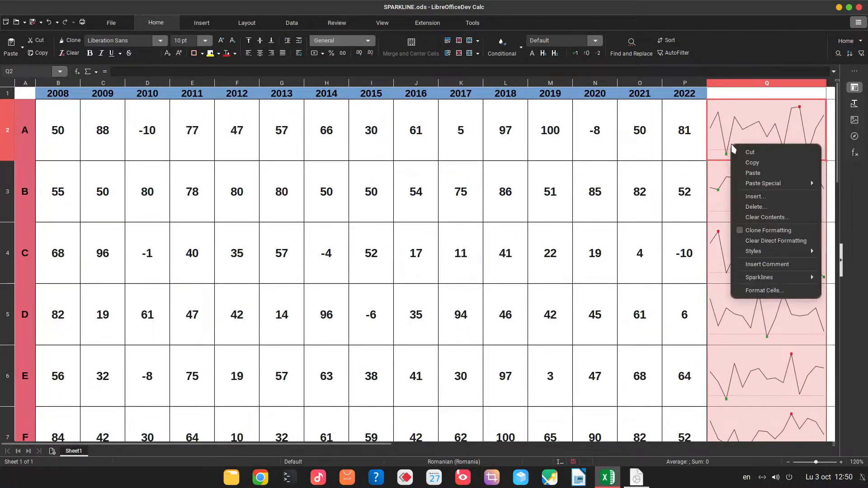
Turn on markers for every data point in the sparkline group
left_click(759, 278)
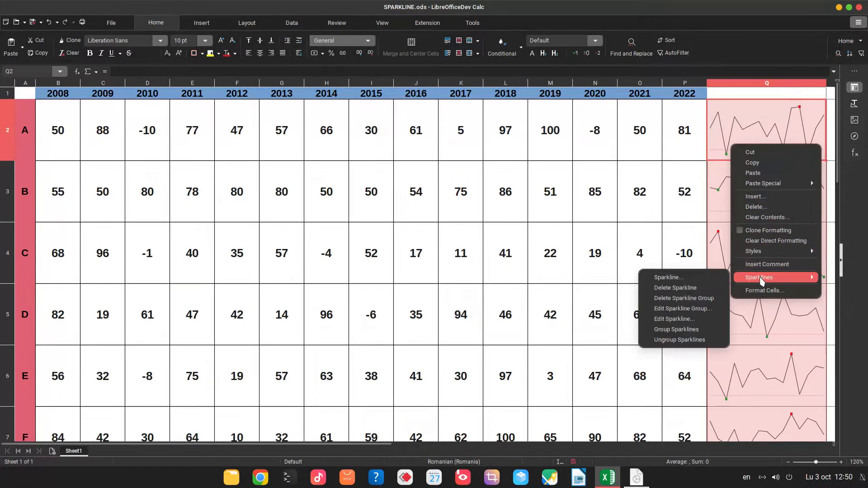
mouse_move(683, 308)
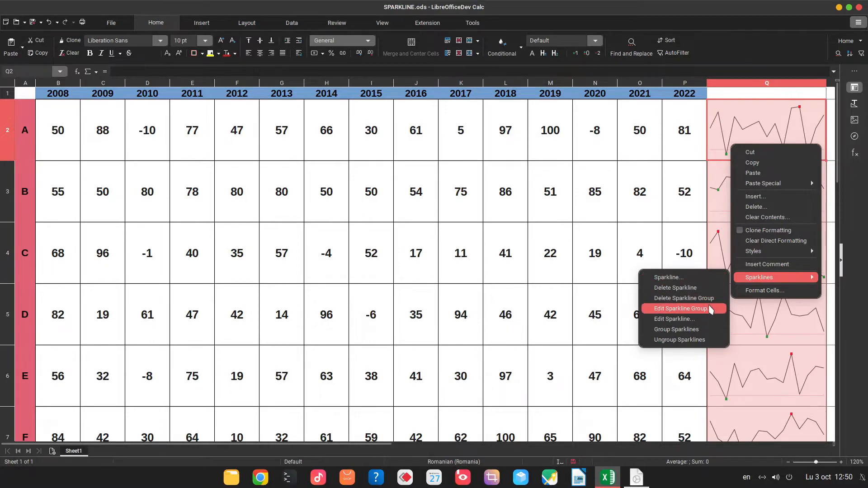
left_click(682, 309)
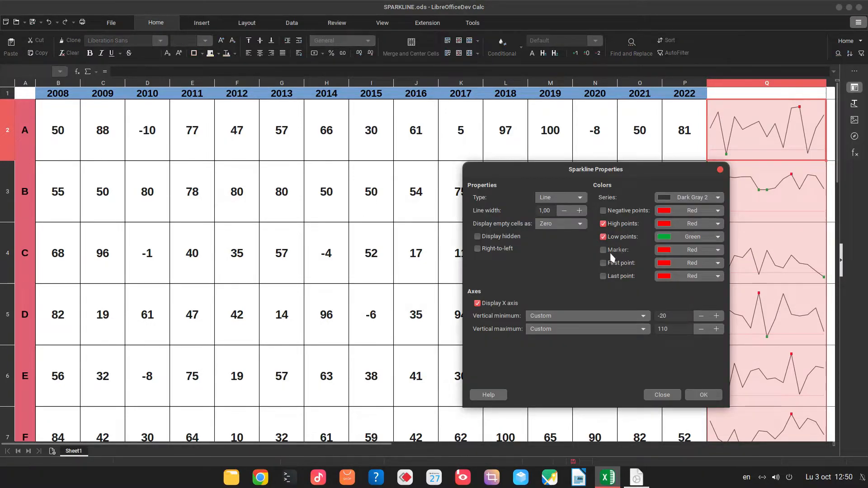
left_click(603, 250)
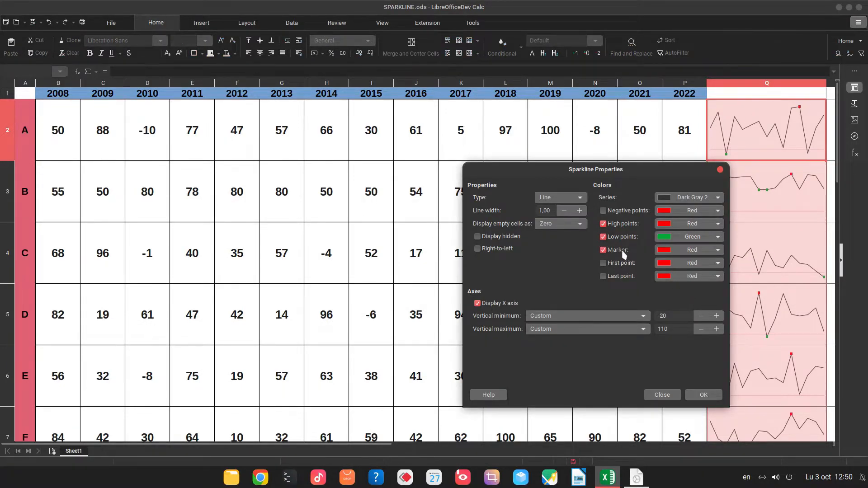
left_click(603, 237)
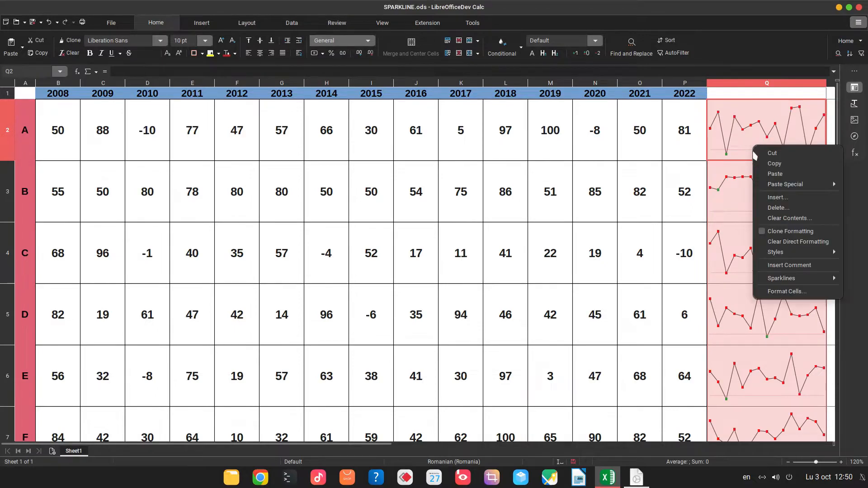
Recolour the sparkline group's markers orange
left_click(782, 278)
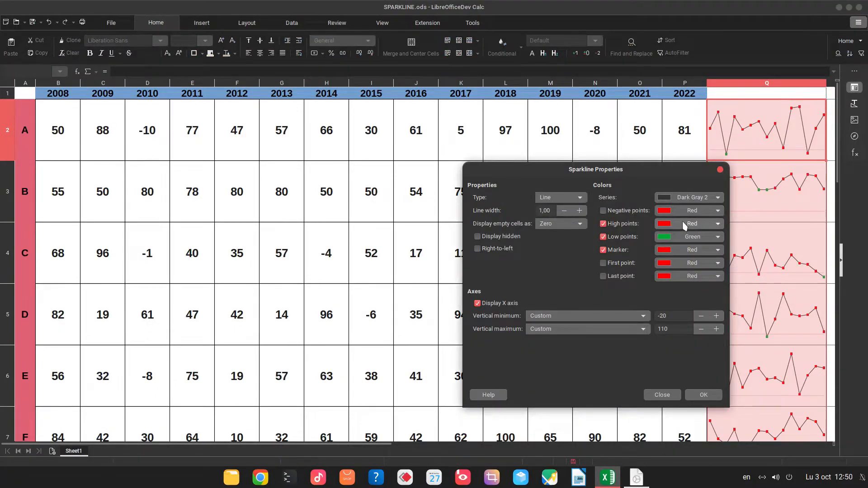
left_click(717, 250)
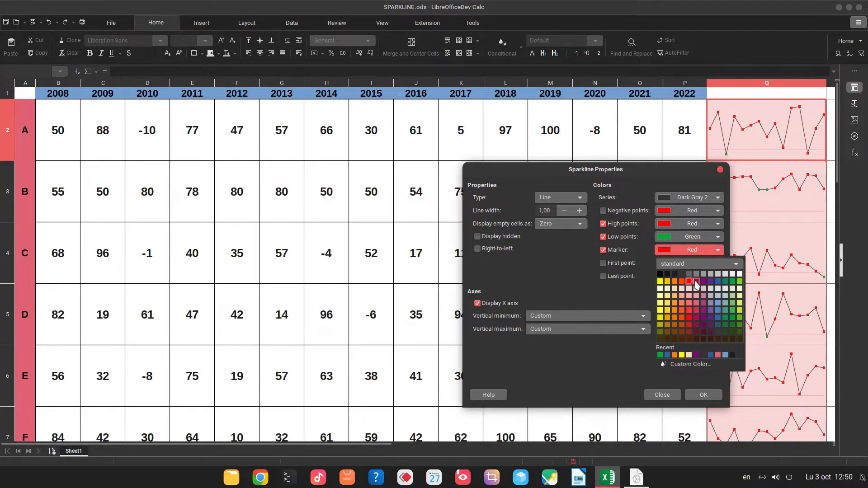
left_click(703, 395)
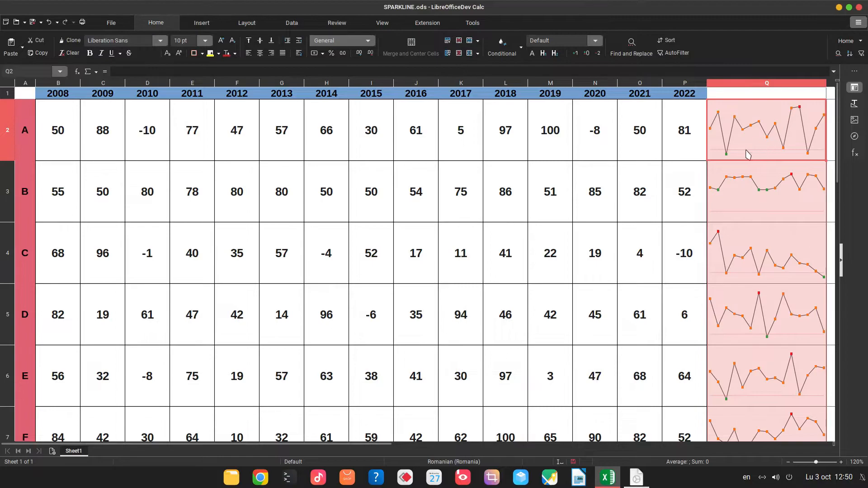
mouse_move(612, 423)
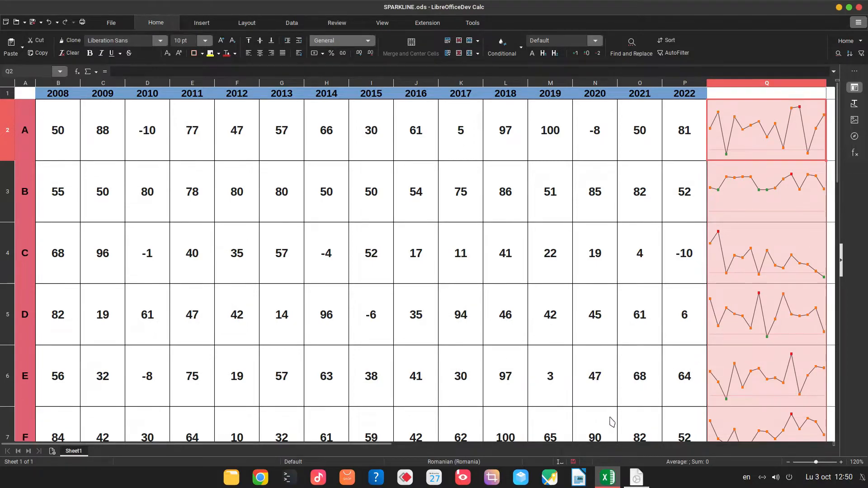
Scroll right to bring sparkline column Q into view
scroll("right", 3)
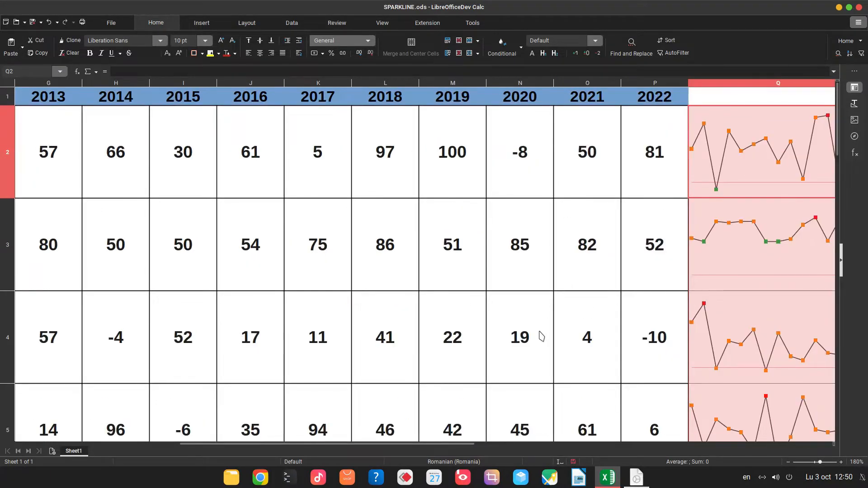
scroll("right", 3)
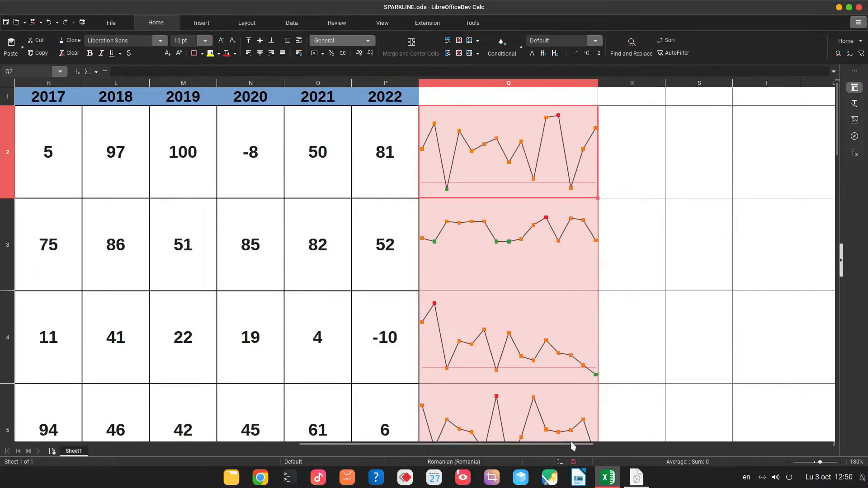
mouse_move(601, 87)
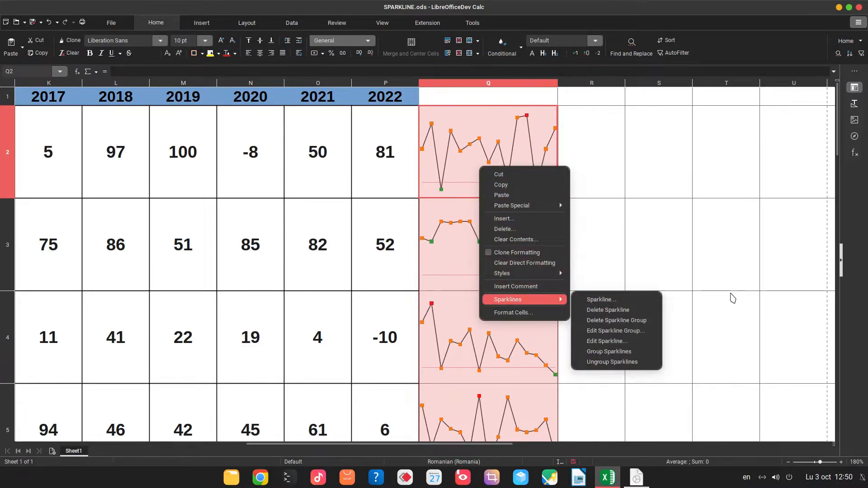
Change the sparkline group type to Column bars, then scroll back and select Q2
left_click(614, 331)
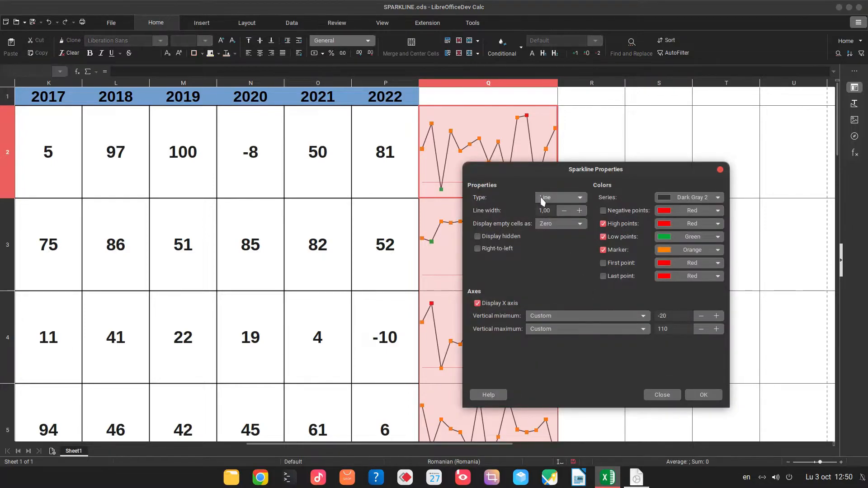
left_click(703, 394)
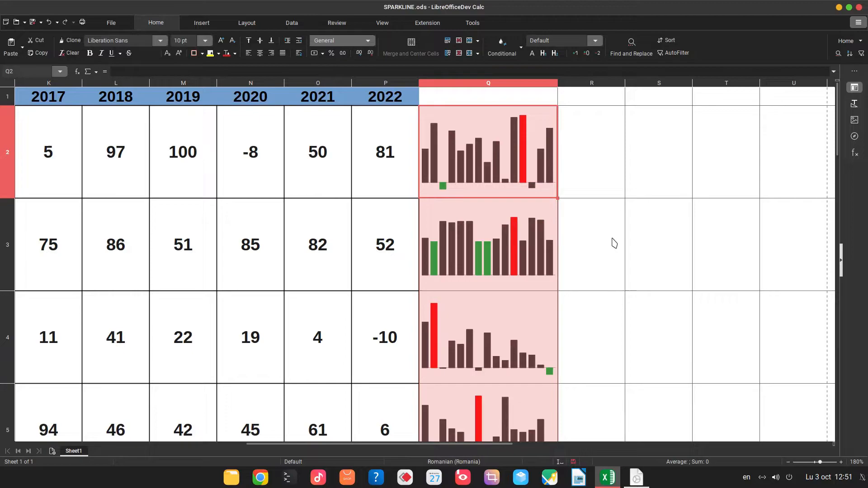
right_click(487, 152)
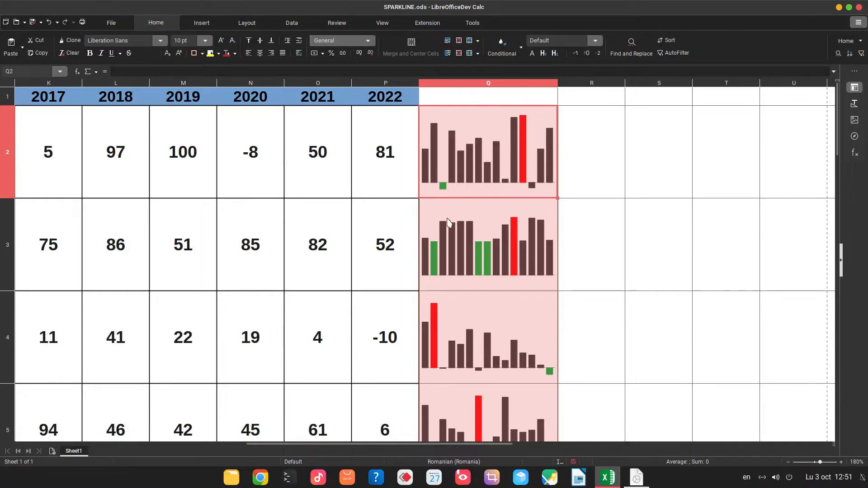
left_click(249, 245)
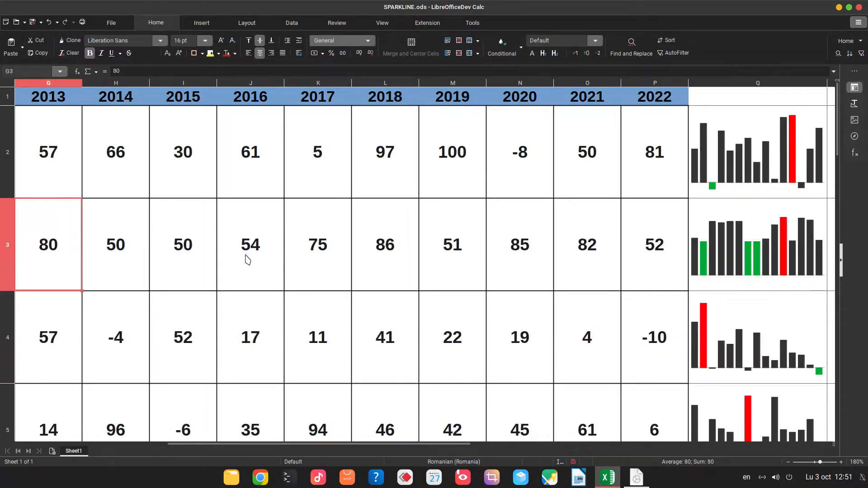
scroll("left", 3)
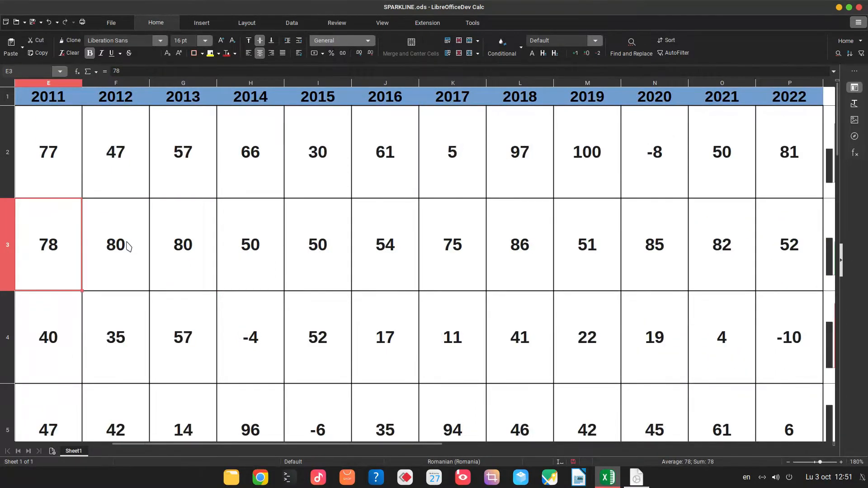
scroll("left", 3)
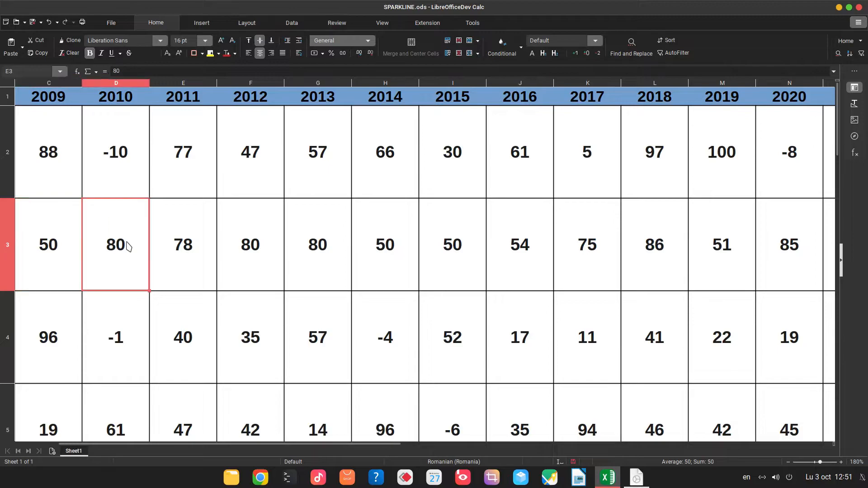
left_click(793, 245)
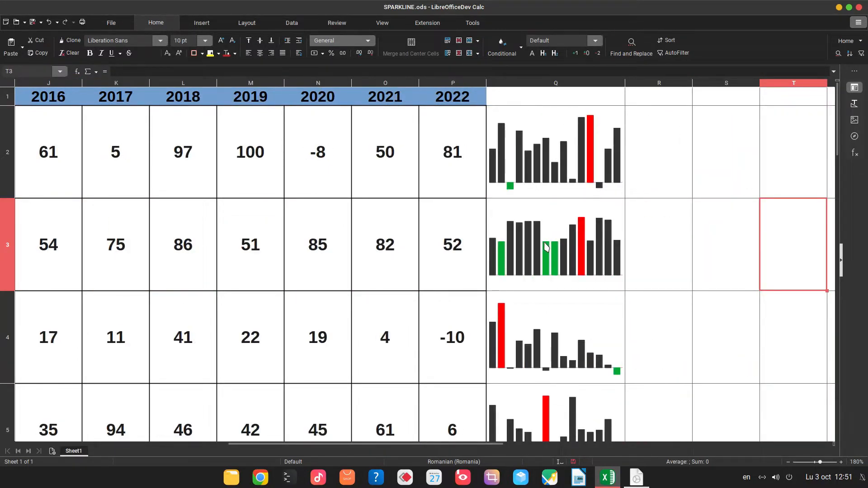
mouse_move(576, 280)
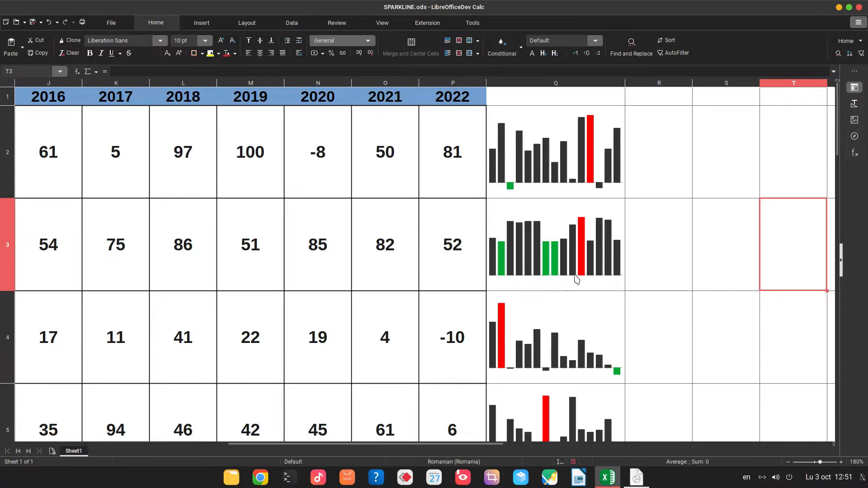
mouse_move(513, 264)
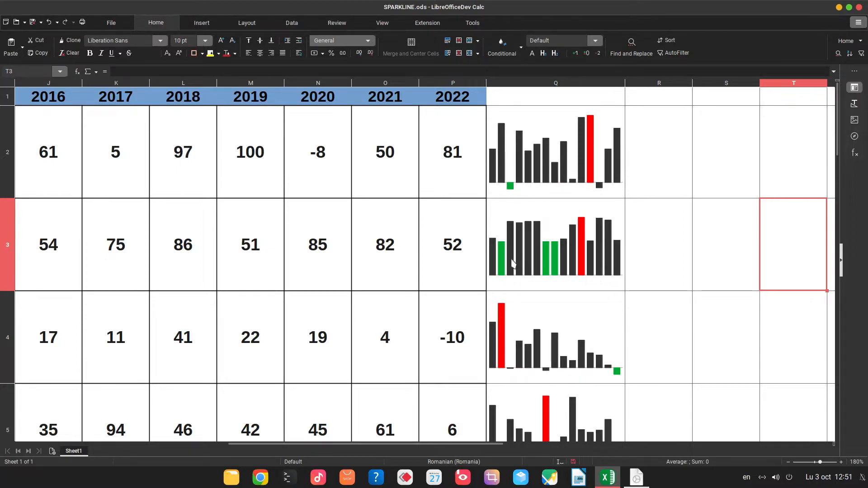
mouse_move(512, 192)
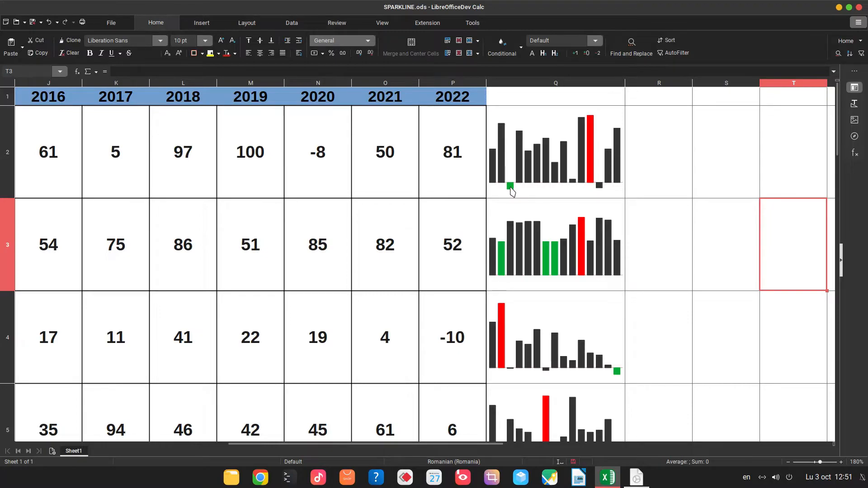
mouse_move(600, 188)
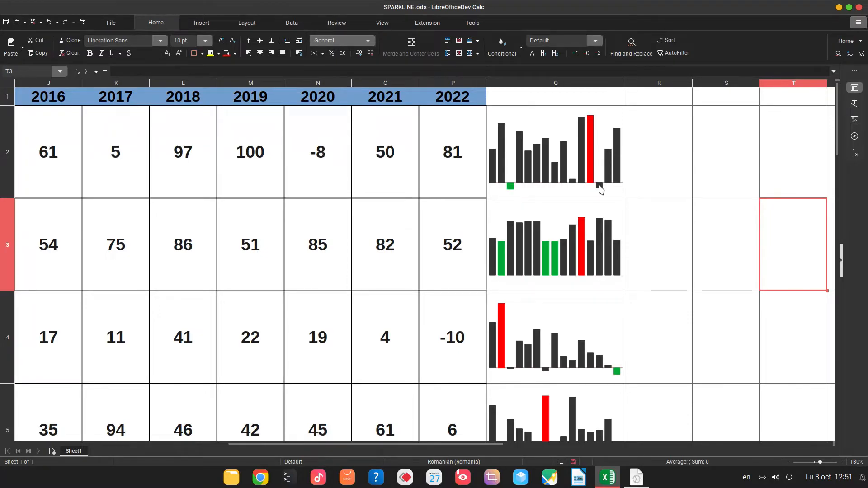
left_click(250, 152)
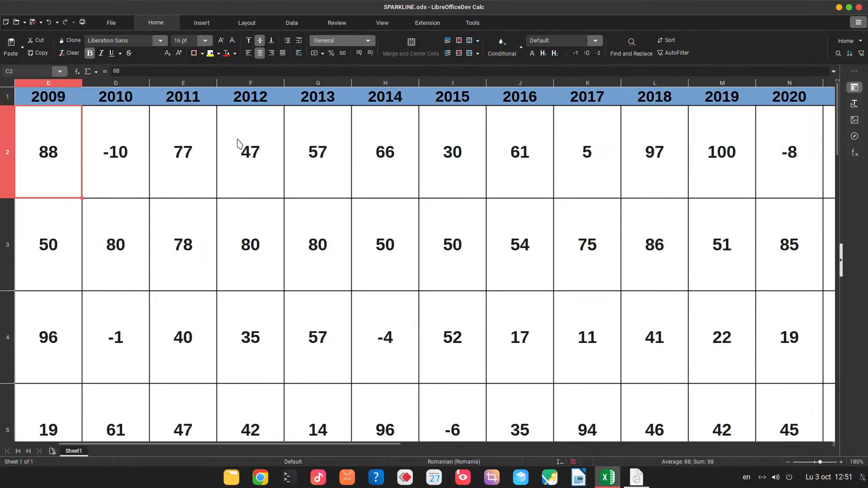
left_click(115, 152)
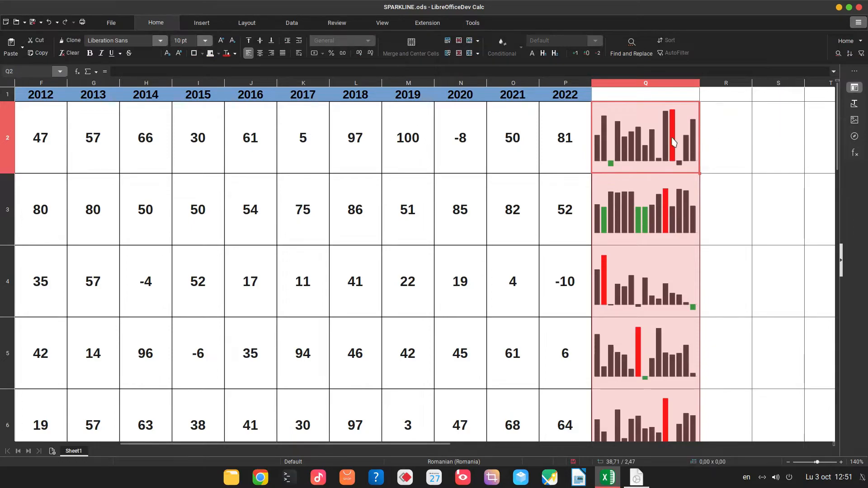
mouse_move(765, 303)
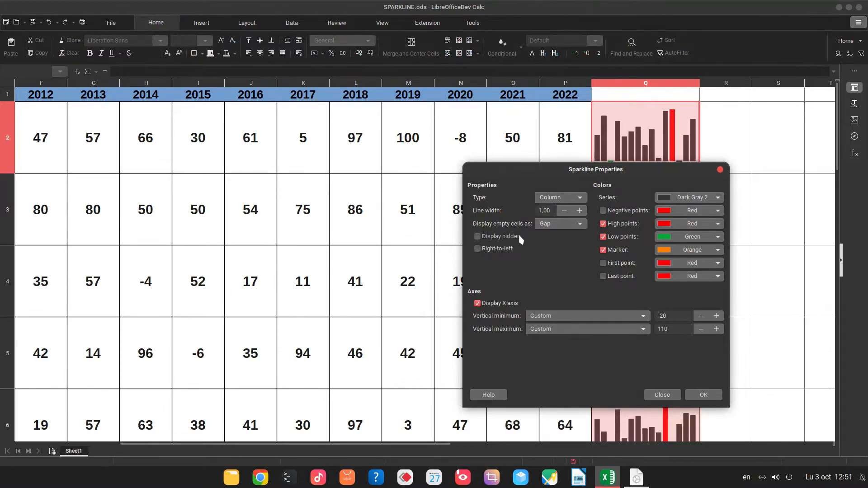
mouse_move(512, 230)
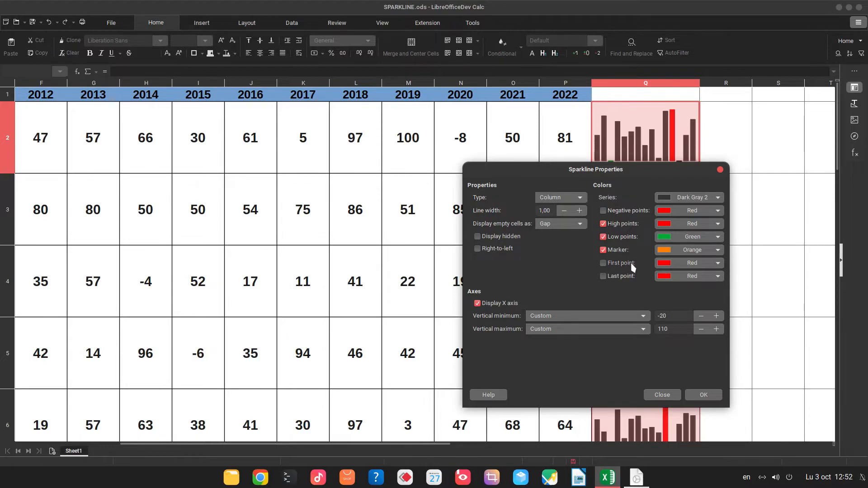
Highlight each column Q sparkline's first bar in gold and apply the point colours
left_click(603, 263)
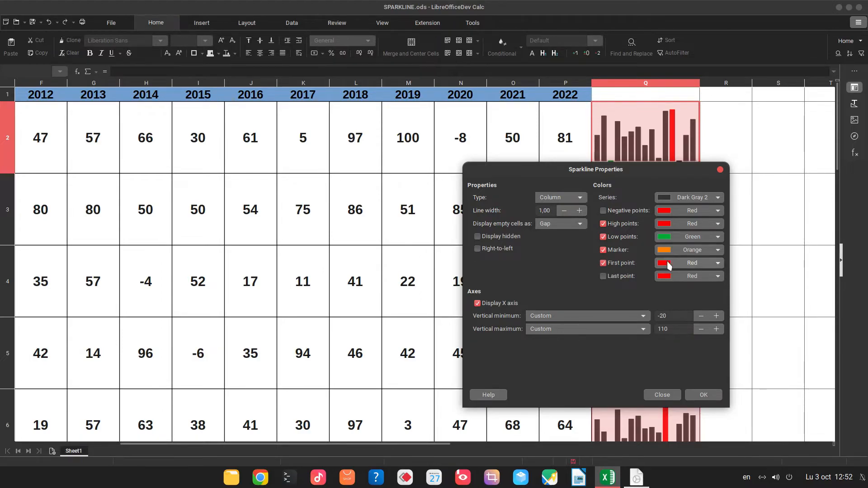
left_click(716, 264)
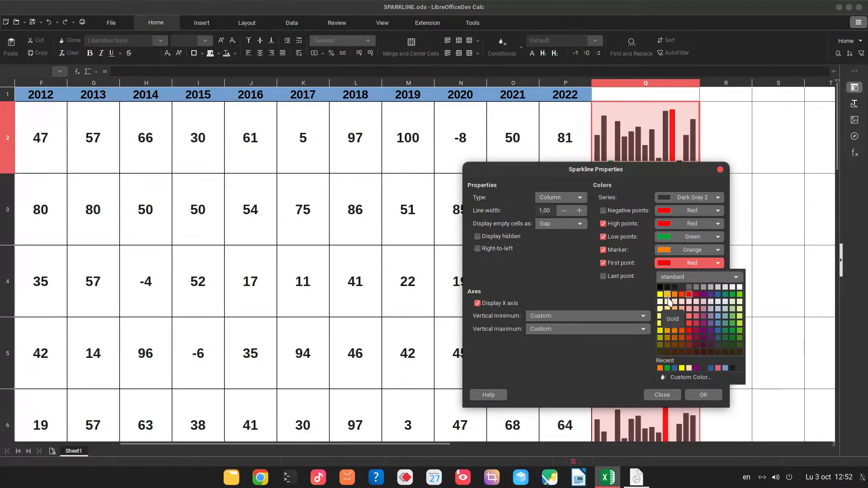
left_click(673, 322)
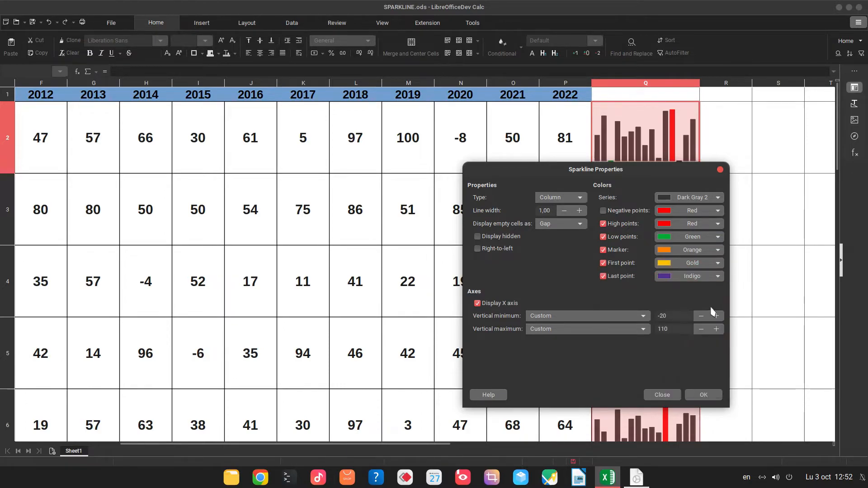
left_click(703, 395)
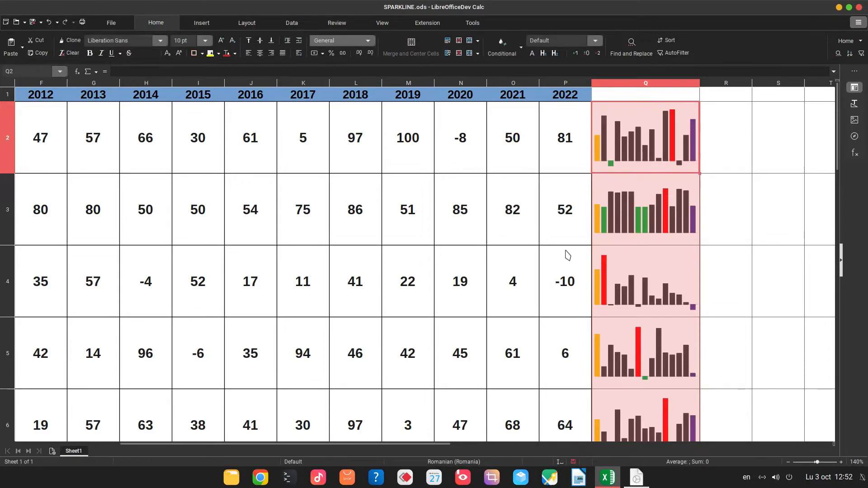
mouse_move(597, 153)
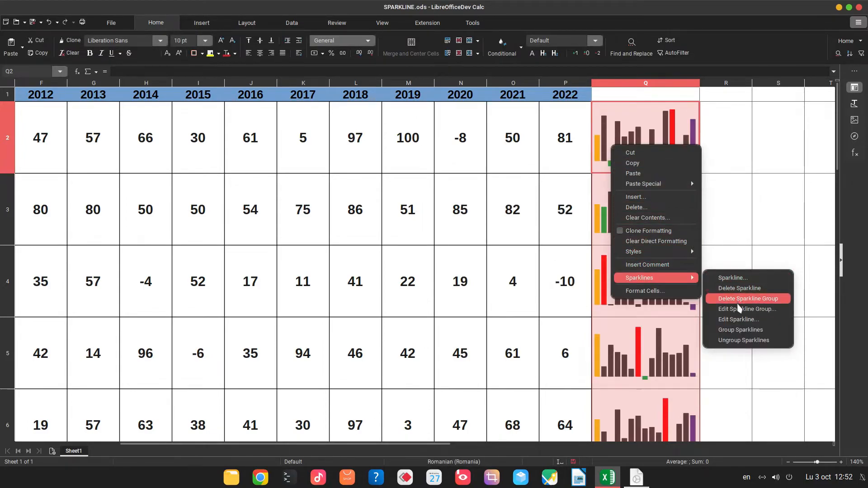
Check Q2's sparkline data range B2:P2, then bring up Q4's sparkline actions
left_click(747, 308)
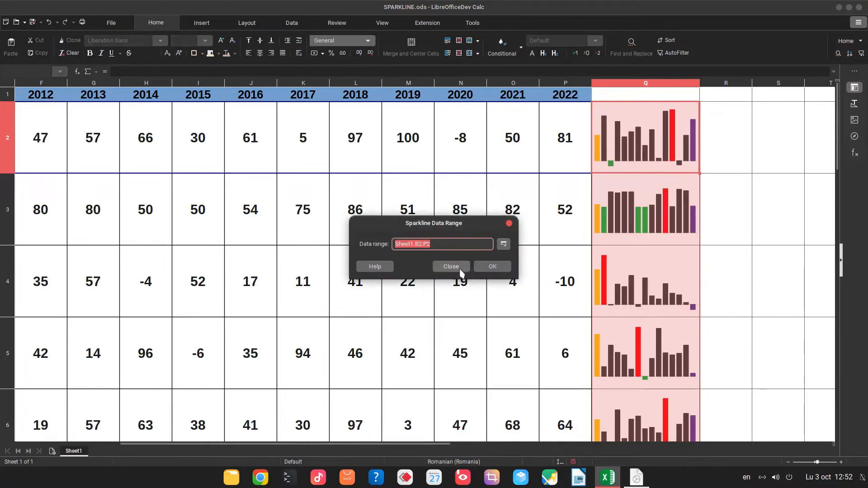
right_click(645, 281)
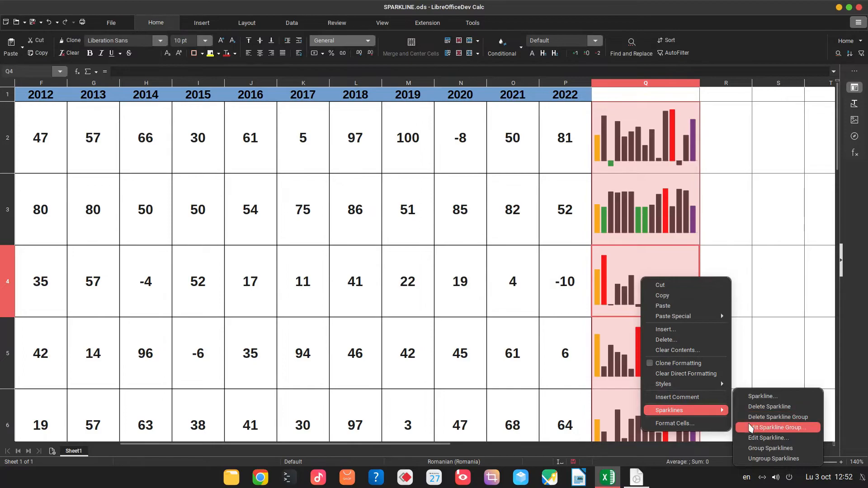
Turn on red negative-point highlighting for the sparkline group and review the rows
left_click(777, 427)
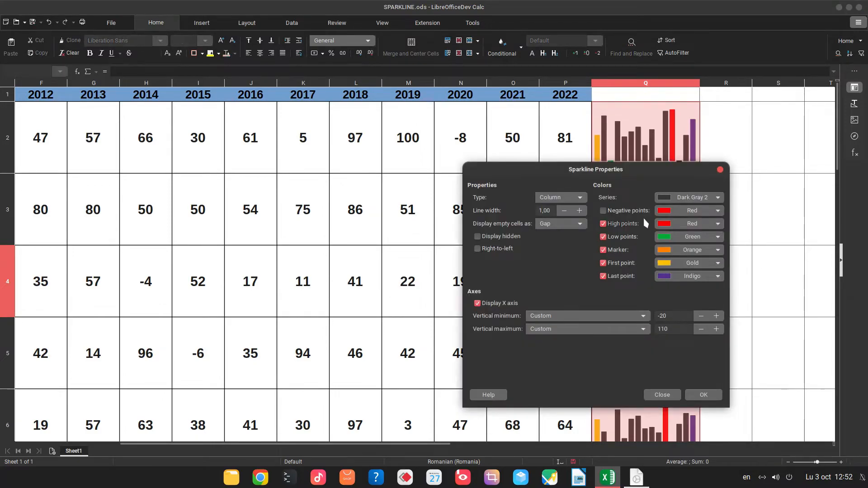
left_click(603, 210)
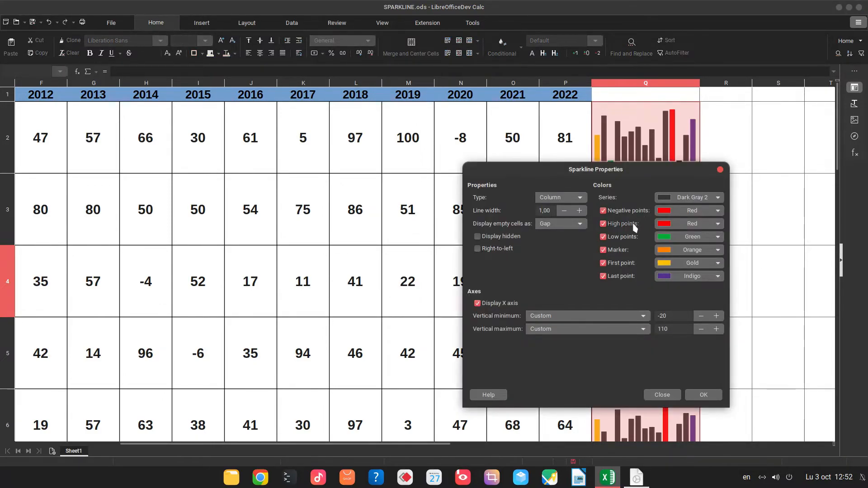
left_click(603, 223)
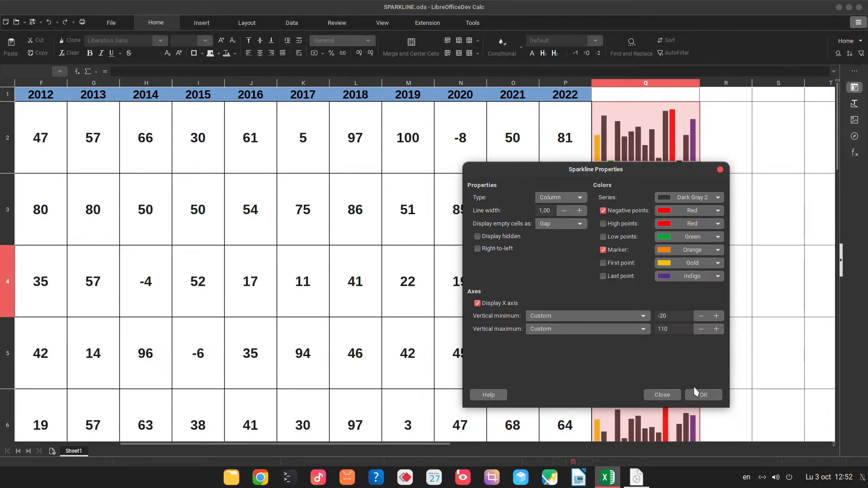
left_click(703, 395)
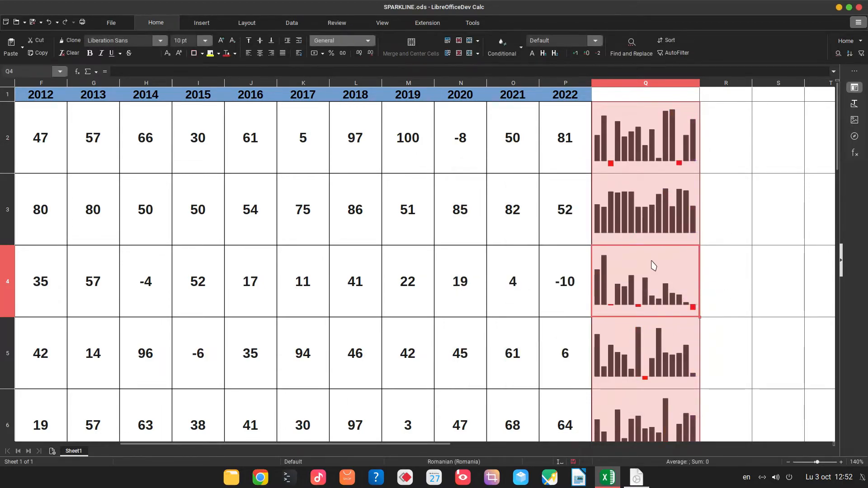
scroll("down", 3)
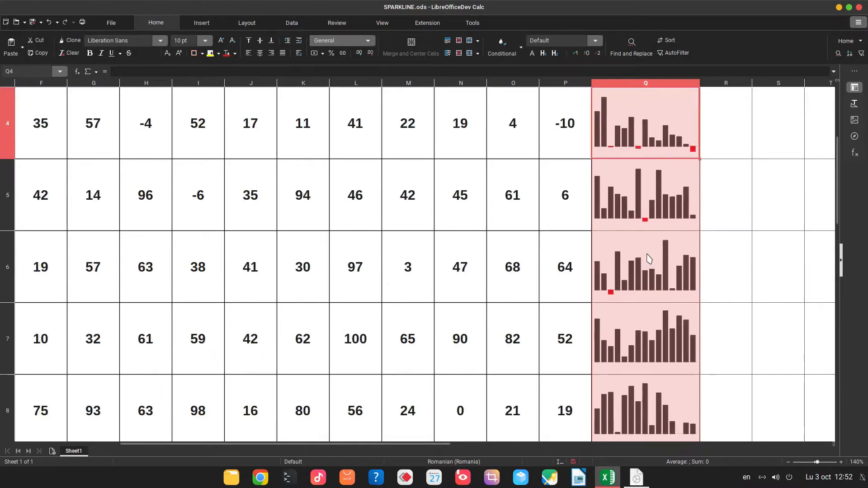
scroll("up", 3)
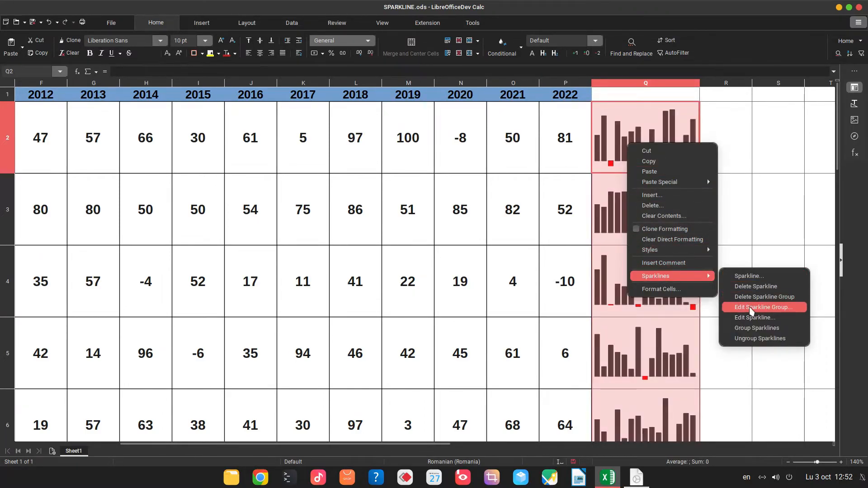
Set the sparkline group's series colour to blue, then select Q3
left_click(763, 308)
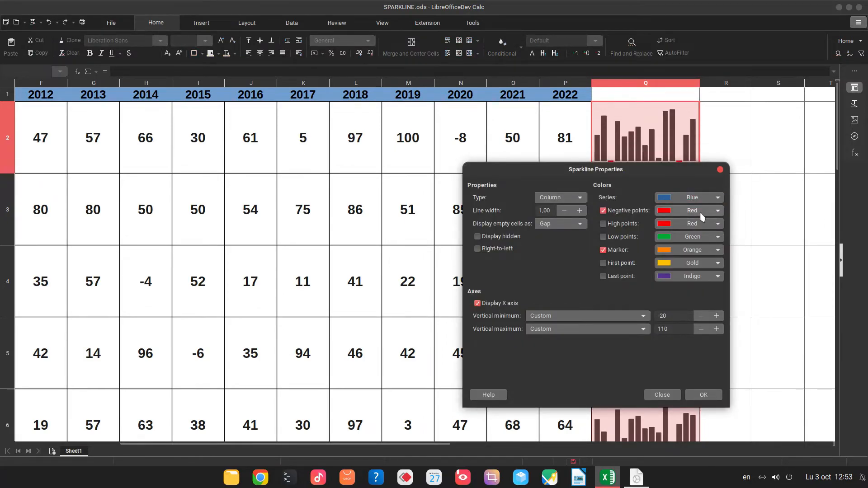
left_click(703, 395)
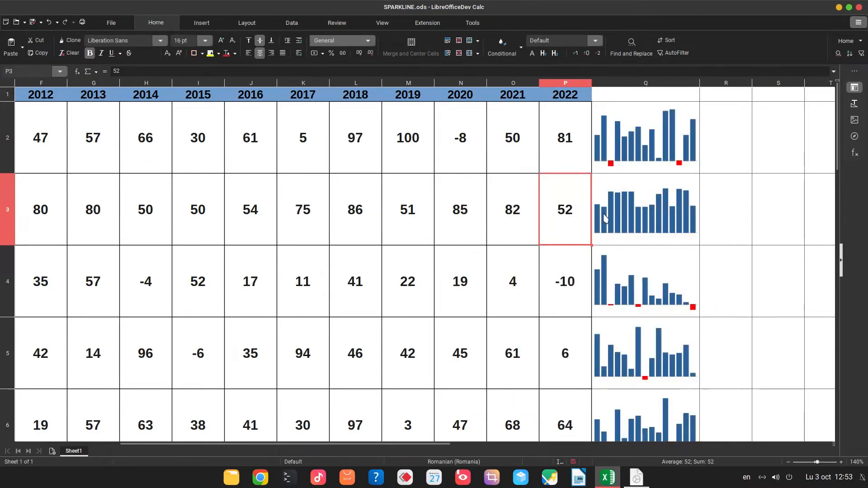
left_click(645, 209)
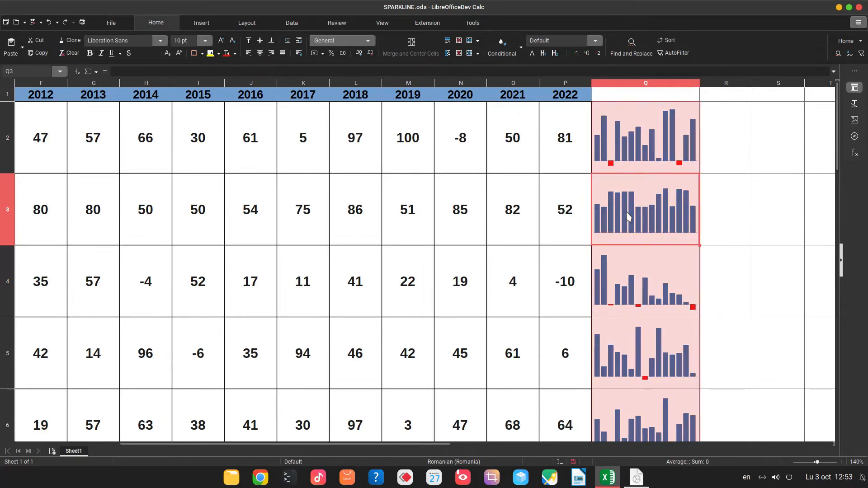
mouse_move(652, 232)
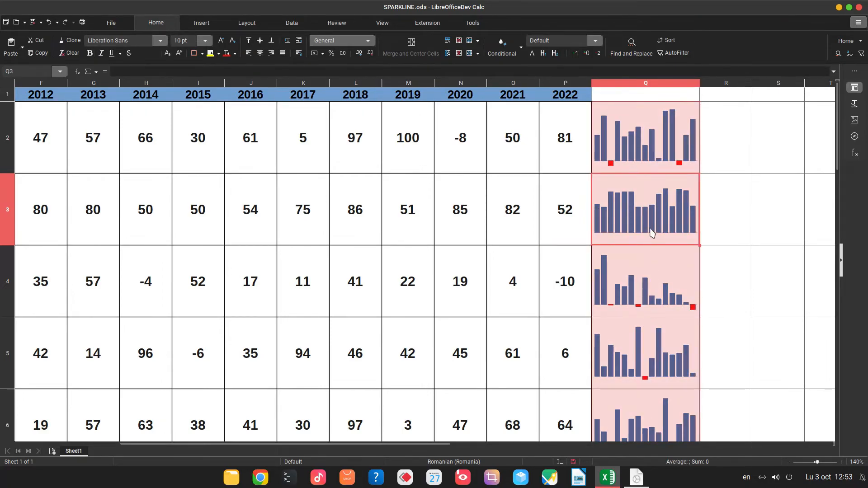
Change only Q3's sparkline type to Line, then select sparklines Q2:Q4
right_click(650, 233)
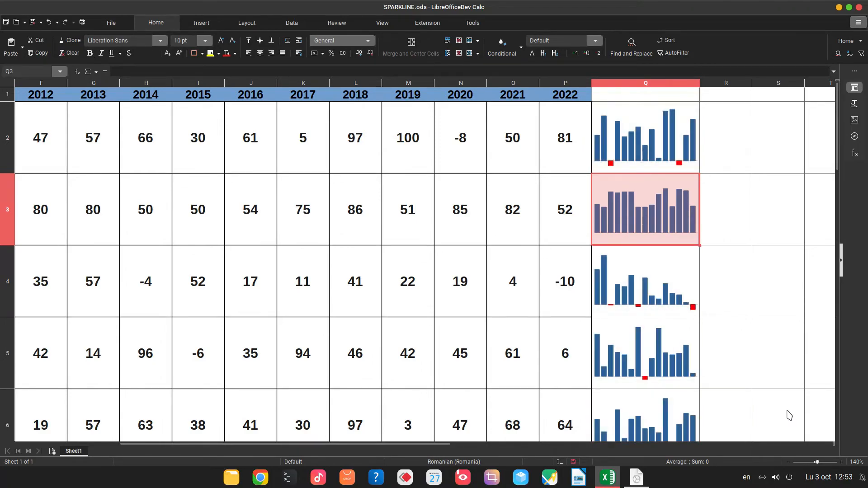
right_click(626, 222)
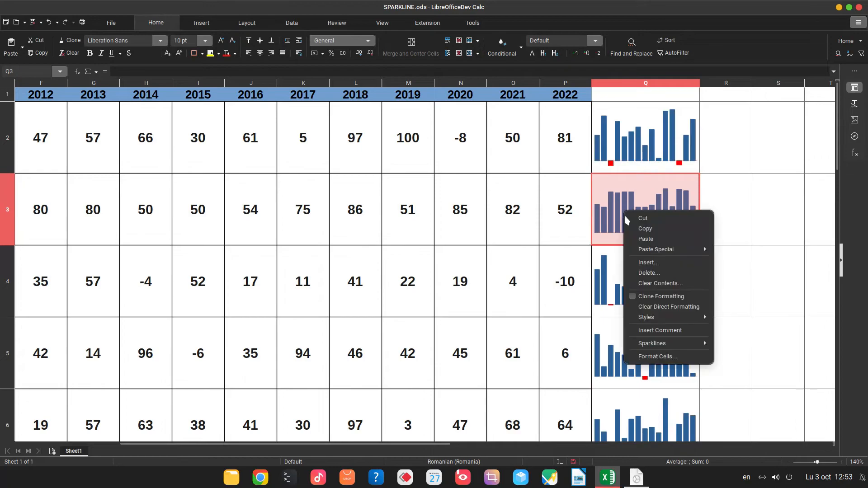
left_click(651, 343)
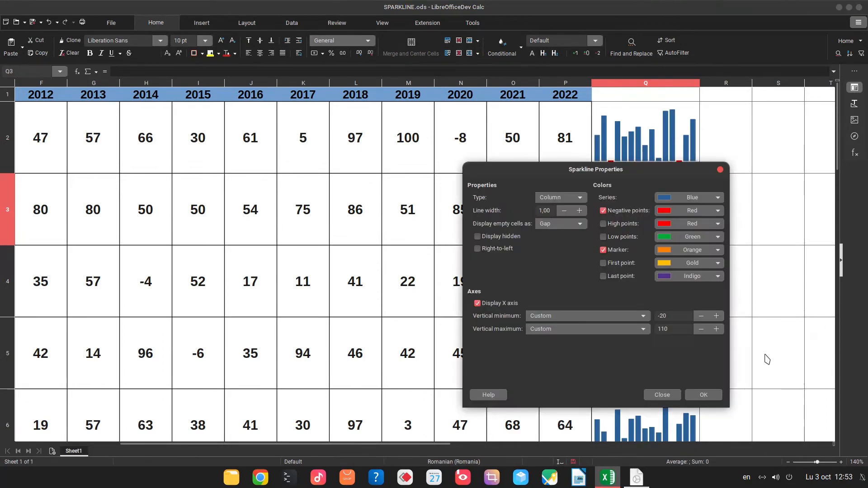
left_click(560, 198)
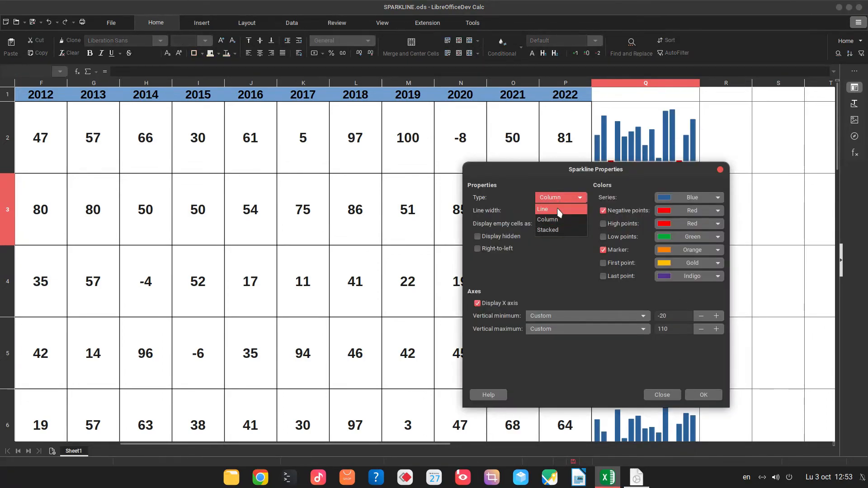
left_click(543, 209)
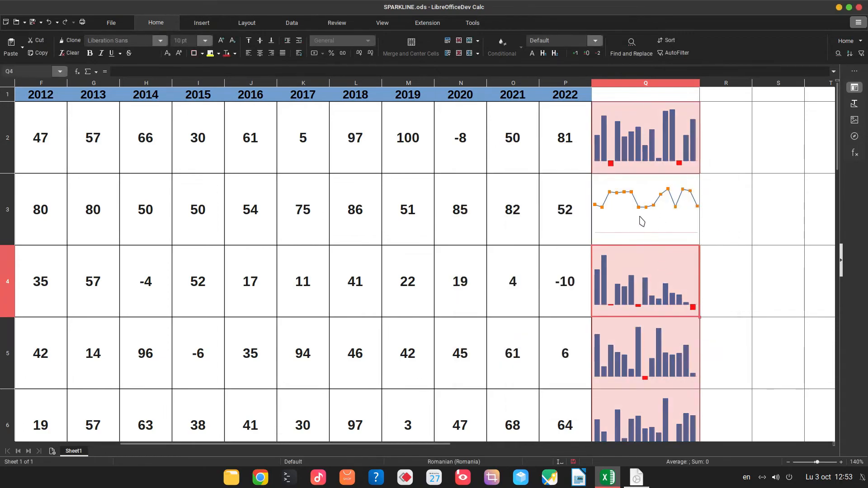
left_click(645, 137)
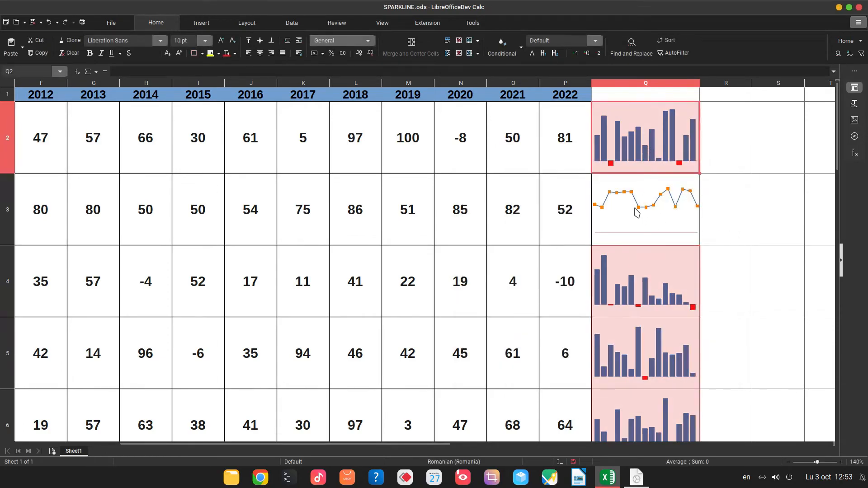
left_click(646, 280)
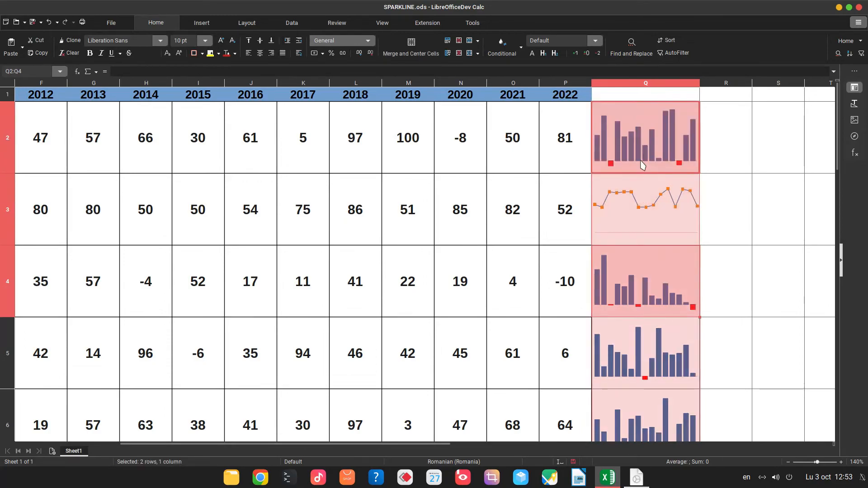
Group the Q2:Q4 sparklines together and select the 2022 value in row 3
right_click(645, 210)
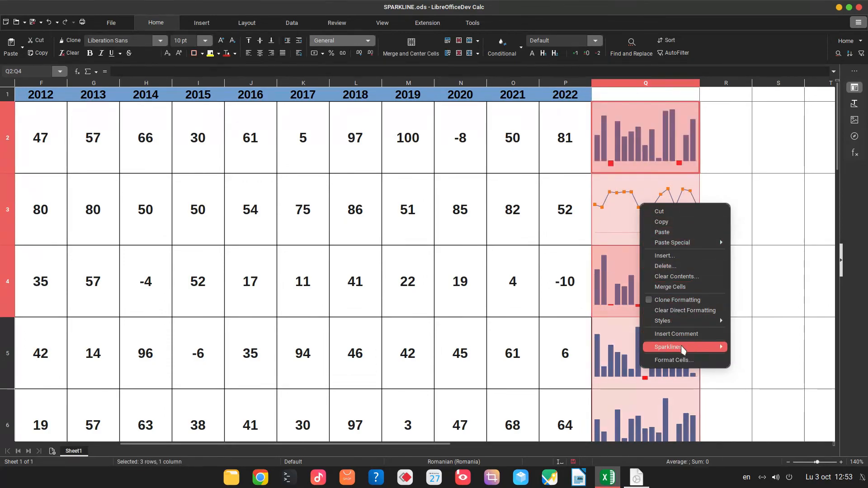
left_click(668, 348)
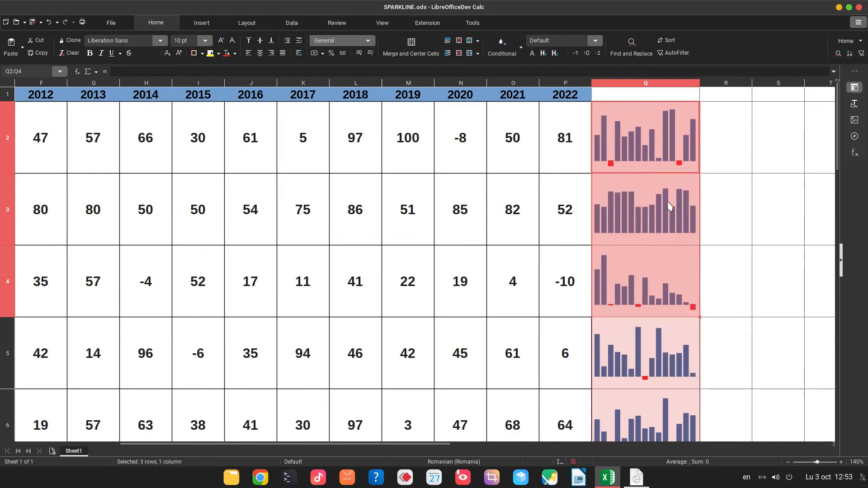
left_click(644, 209)
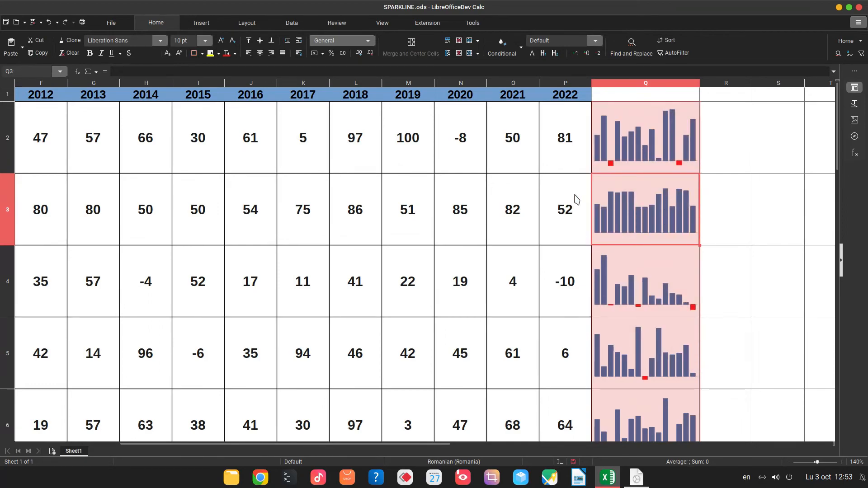
left_click(564, 210)
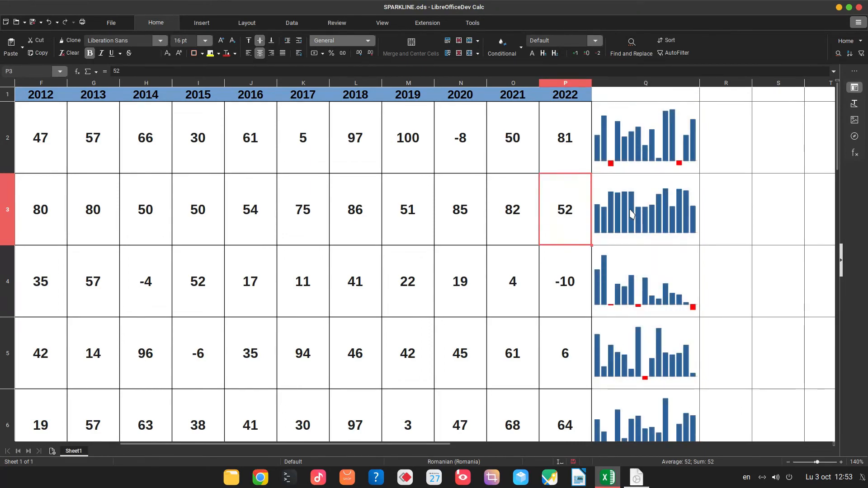
mouse_move(561, 228)
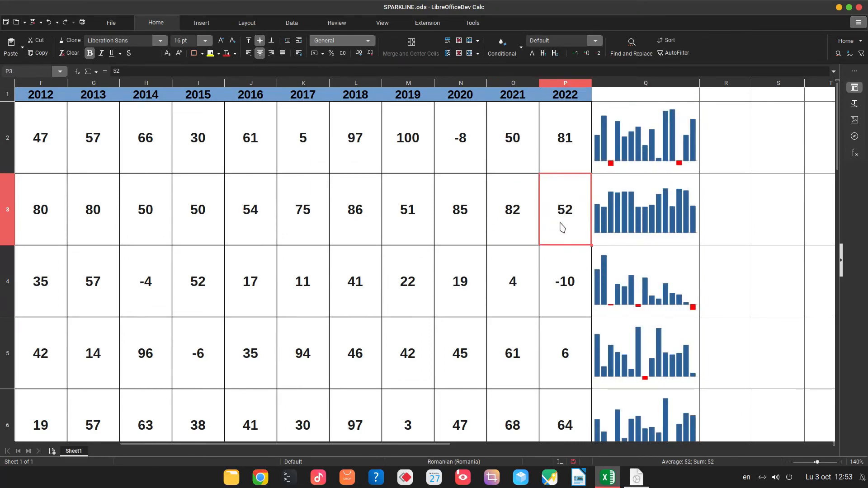
mouse_move(699, 210)
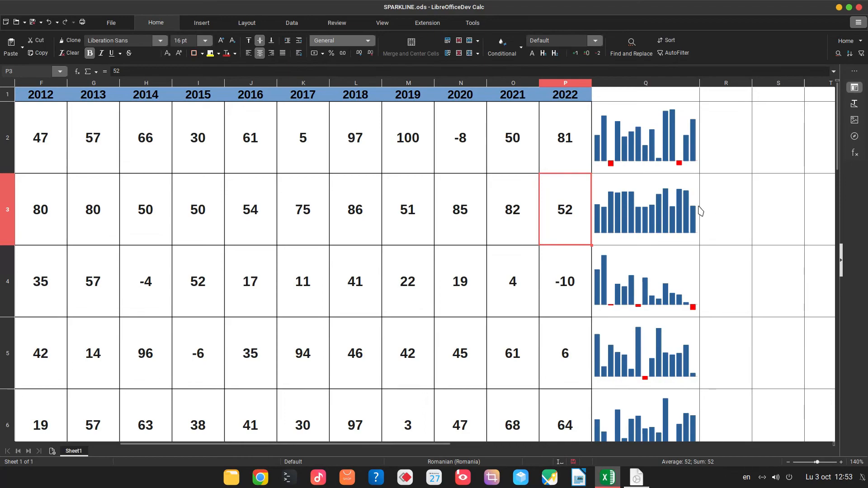
mouse_move(653, 217)
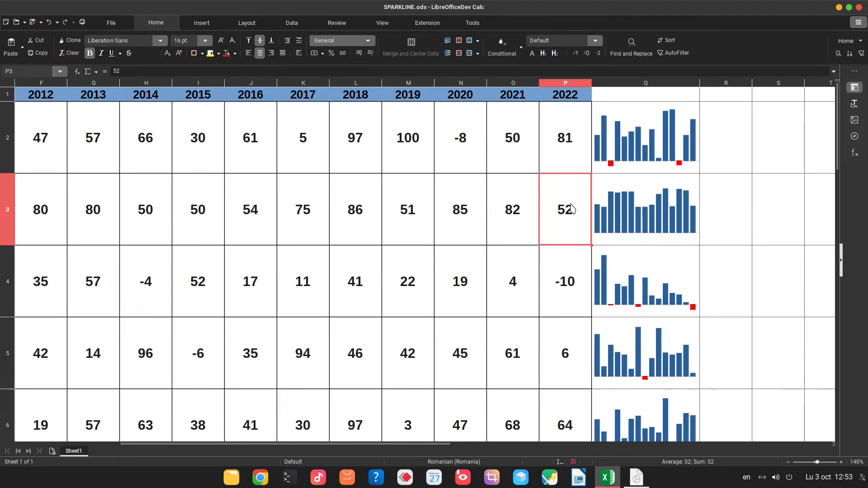
mouse_move(629, 208)
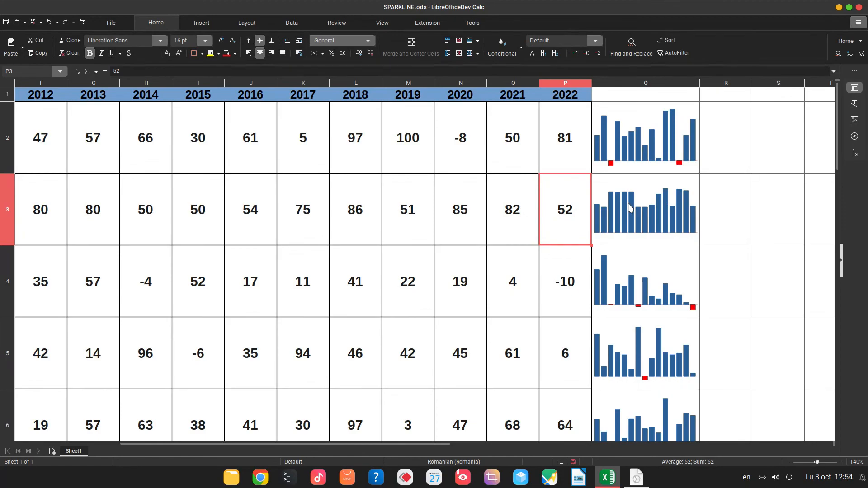
mouse_move(671, 143)
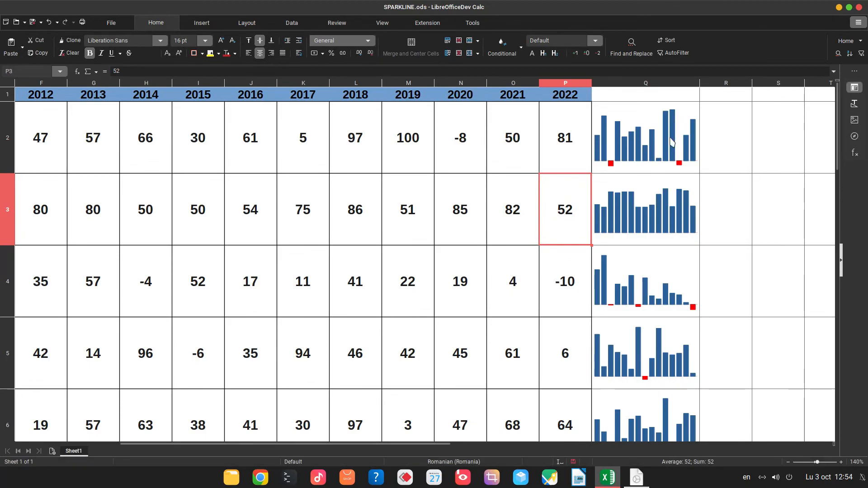
View the About LibreOfficeDev version information and close it
left_click(859, 23)
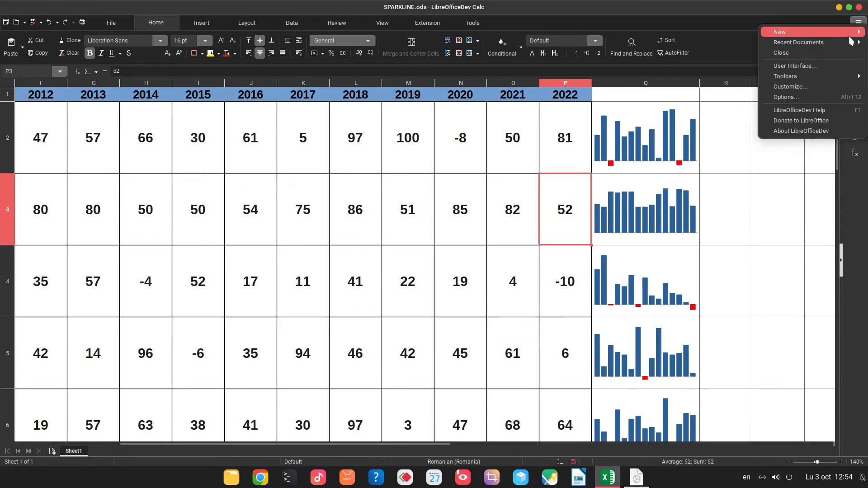
left_click(801, 131)
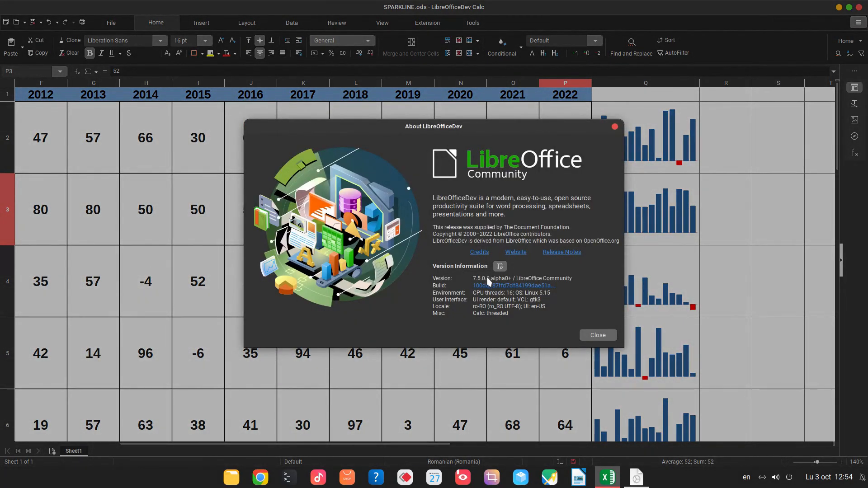
left_click(597, 335)
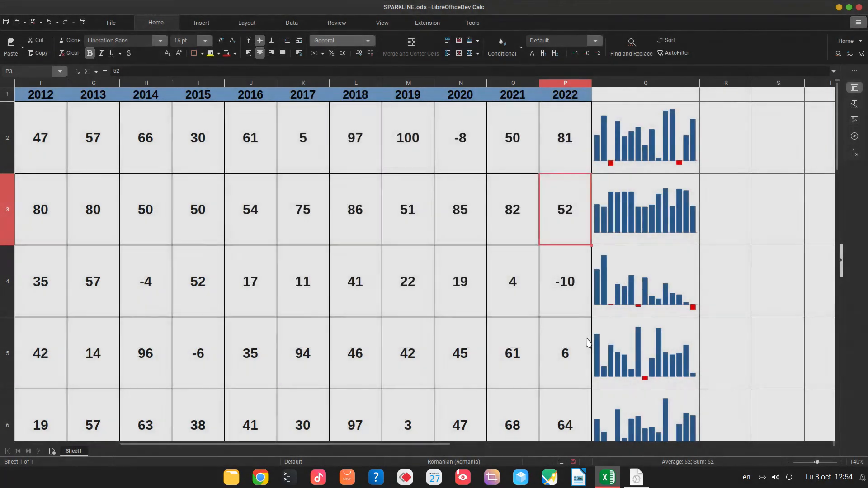